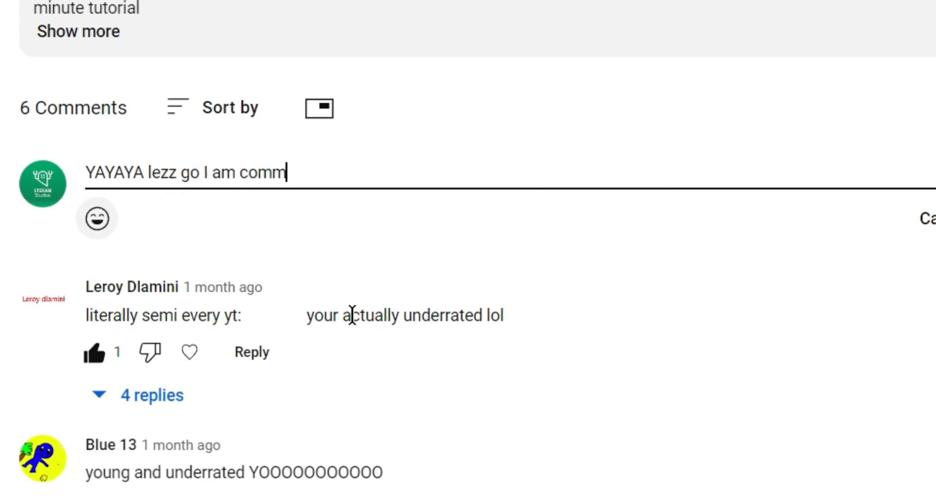
Step: Switch from the YouTube tutorial tab back to the Scratch platformer project
click(205, 10)
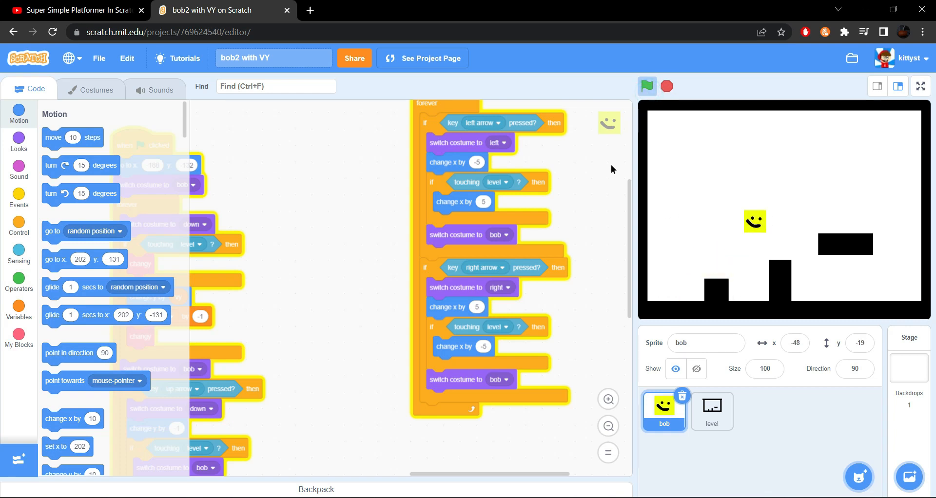
Step: Select the level sprite and edit its costume, keeping only the floor and platforms
click(712, 412)
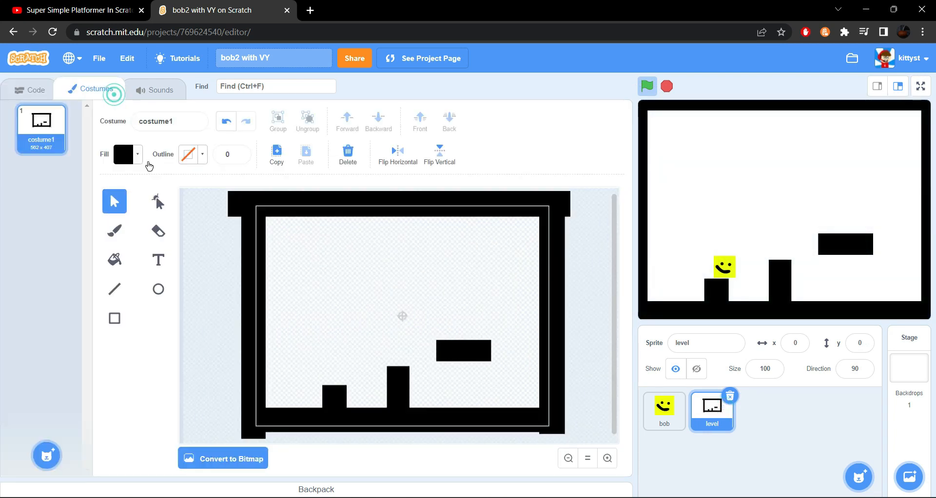
click(399, 315)
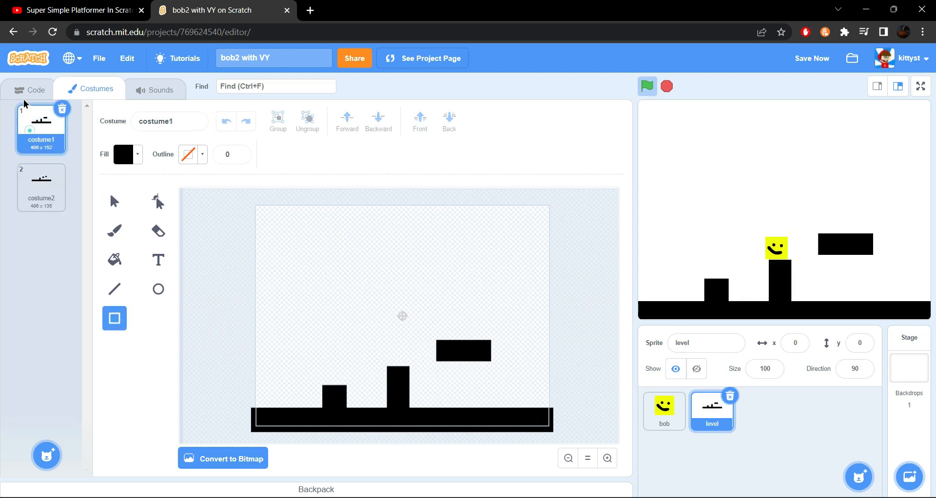
Step: In bob's code, create a hidden 'scroll x' variable and make the movement blocks change scroll x by -5
click(663, 412)
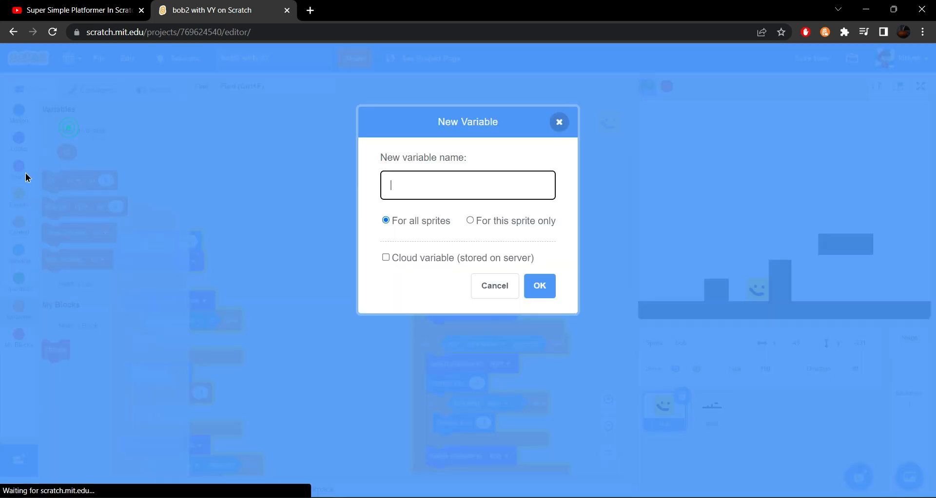
text(scroc)
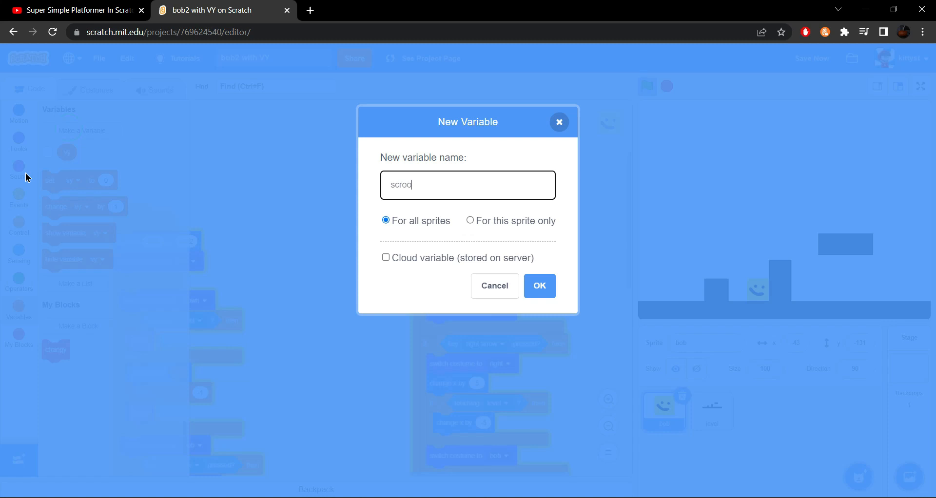
click(538, 285)
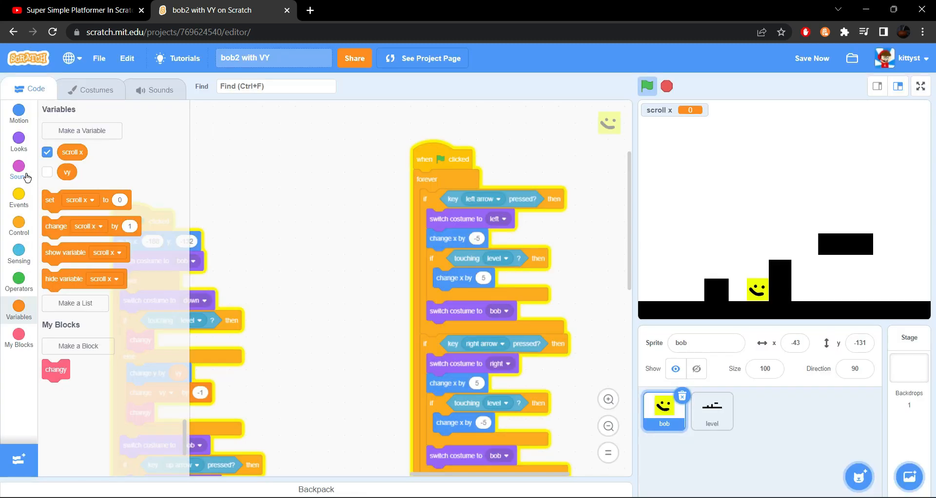
click(47, 152)
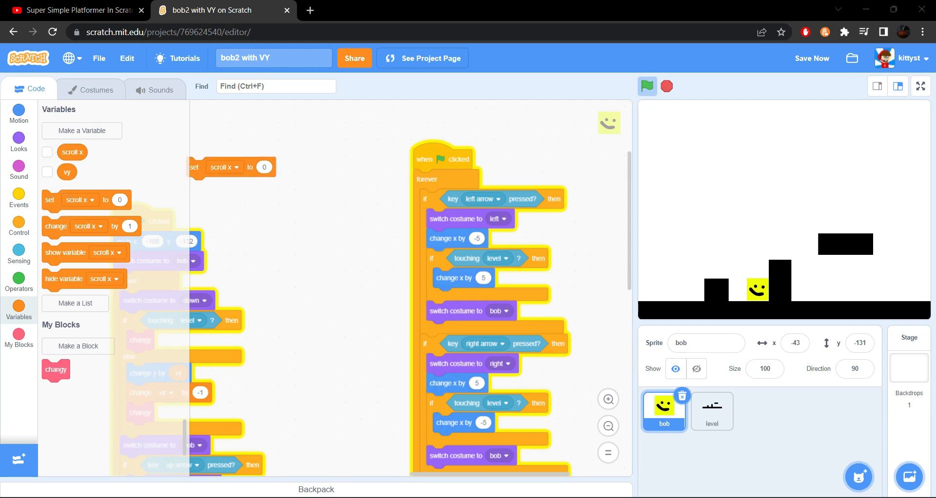
mouse_move(293, 161)
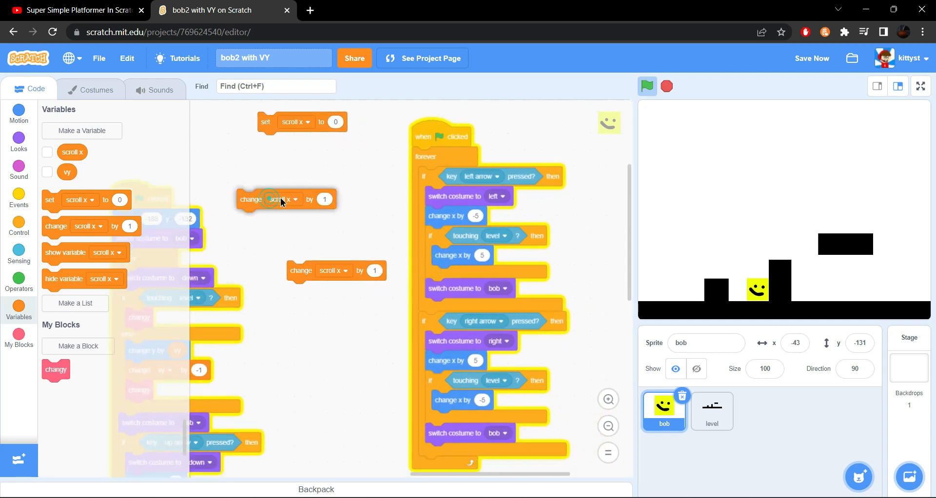
click(19, 280)
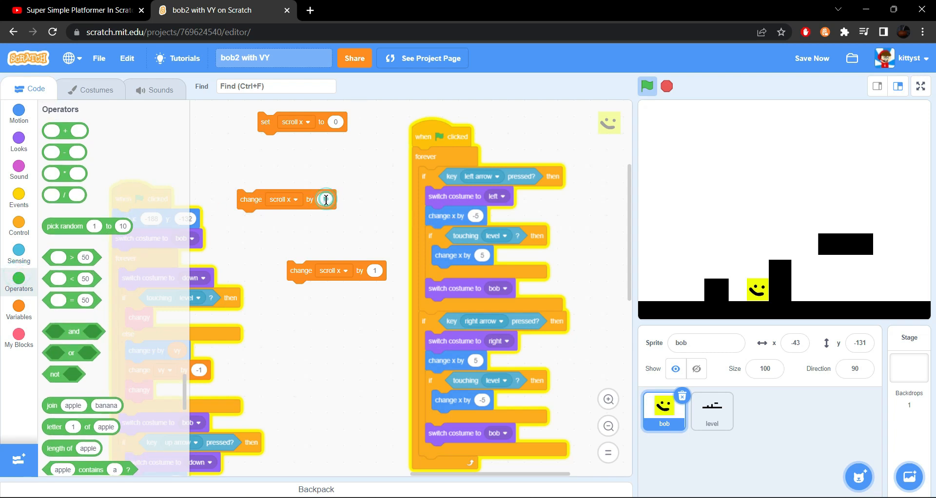
text(-5)
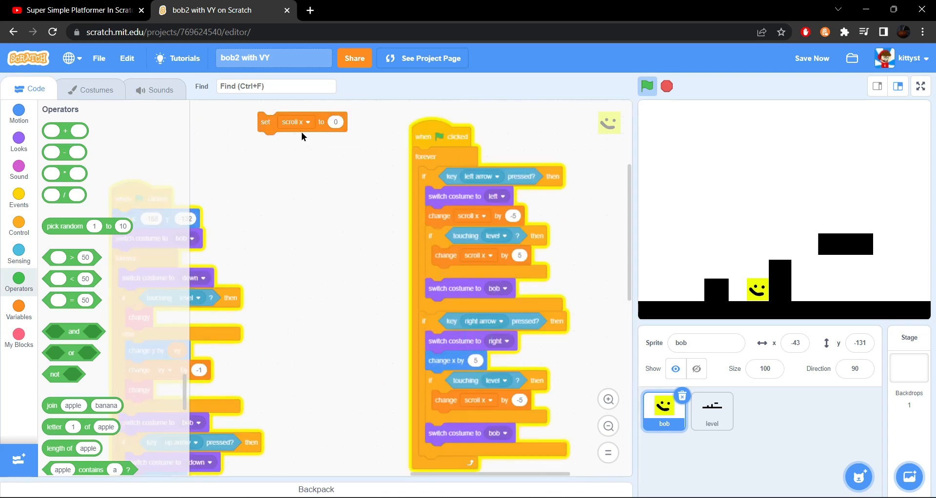
Step: Duplicate bob's switch costume block, place it after the right scroll change, and set it to 'right'
right_click(457, 258)
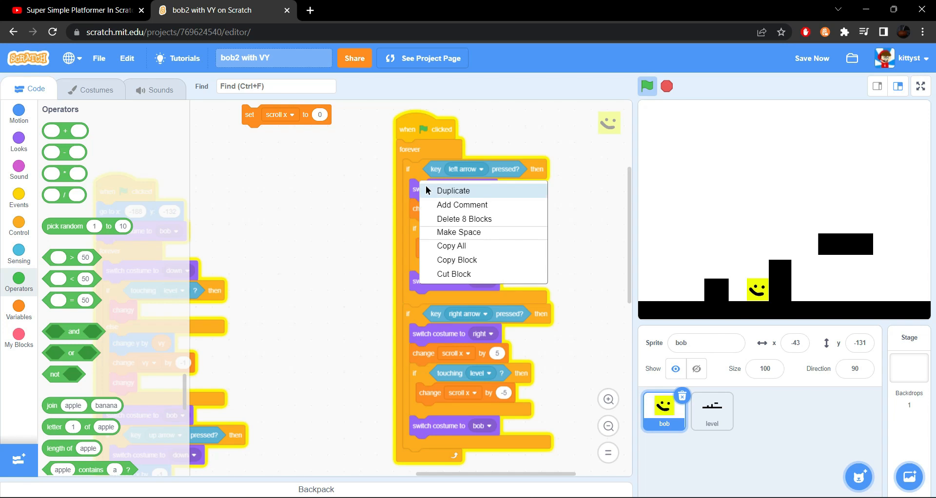
click(453, 190)
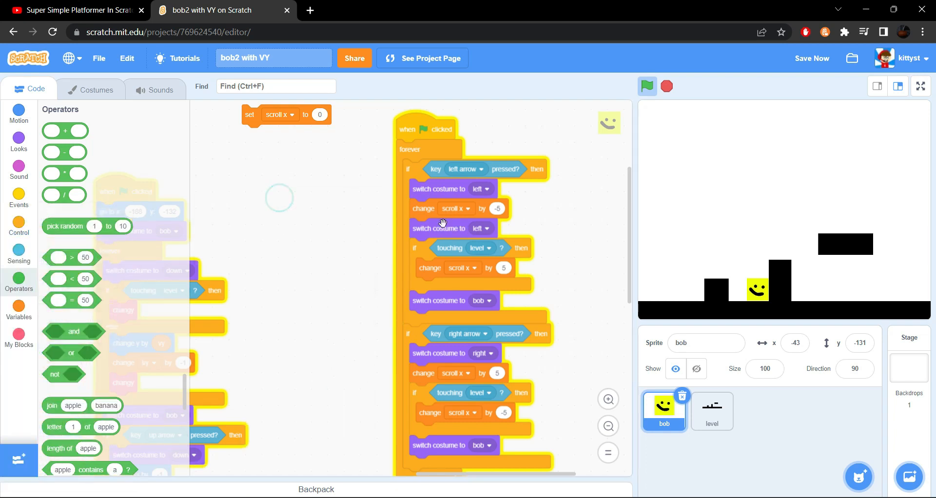
drag(441, 228, 339, 263)
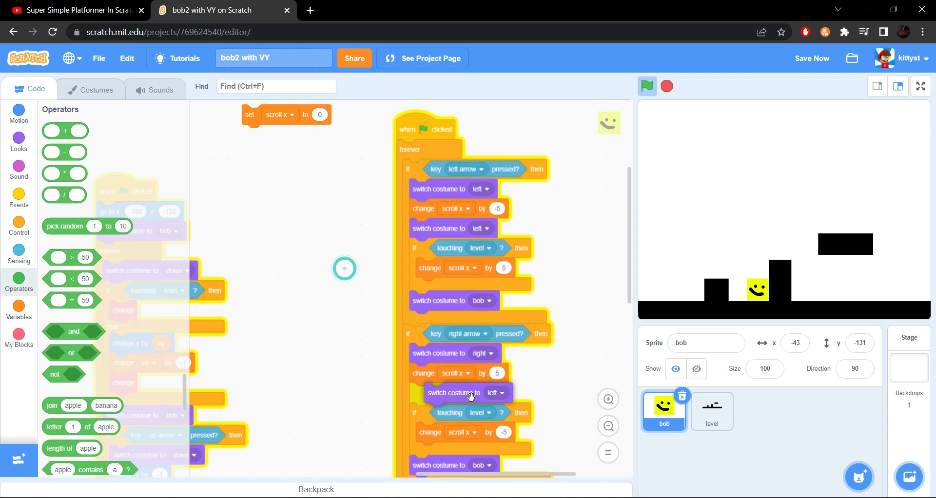
click(484, 393)
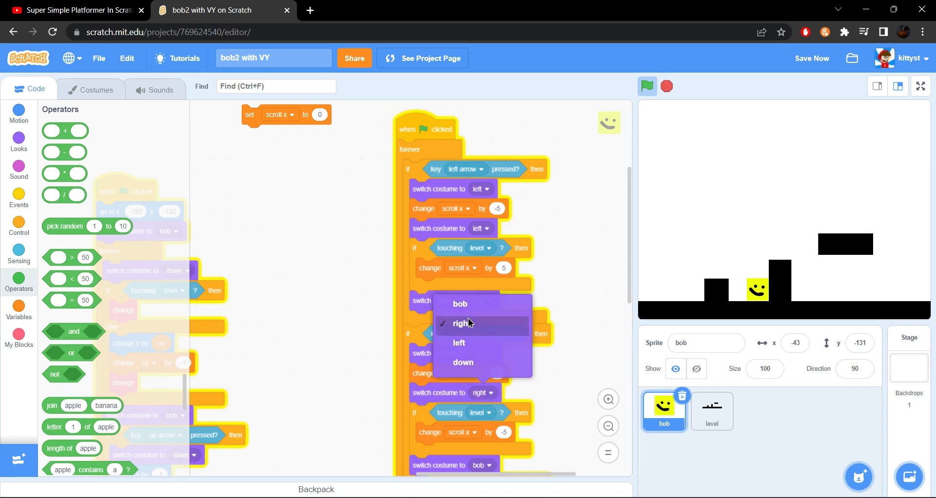
click(460, 323)
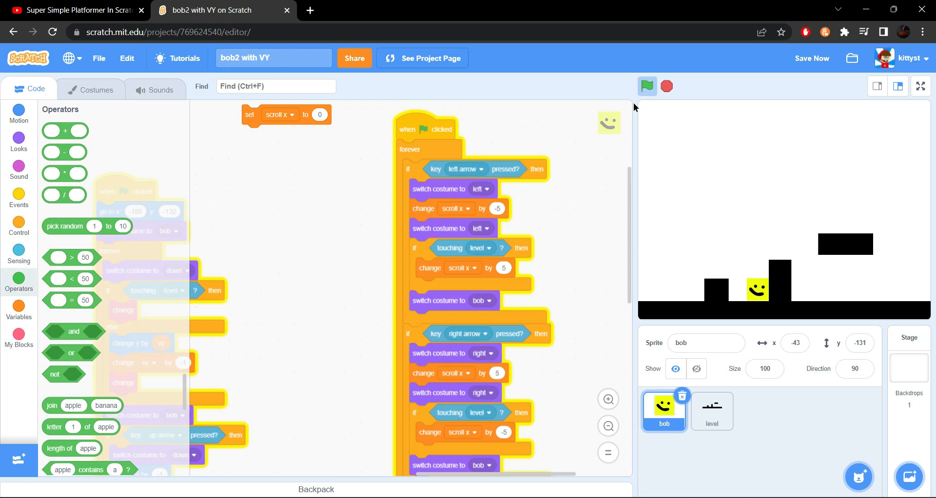
mouse_move(634, 107)
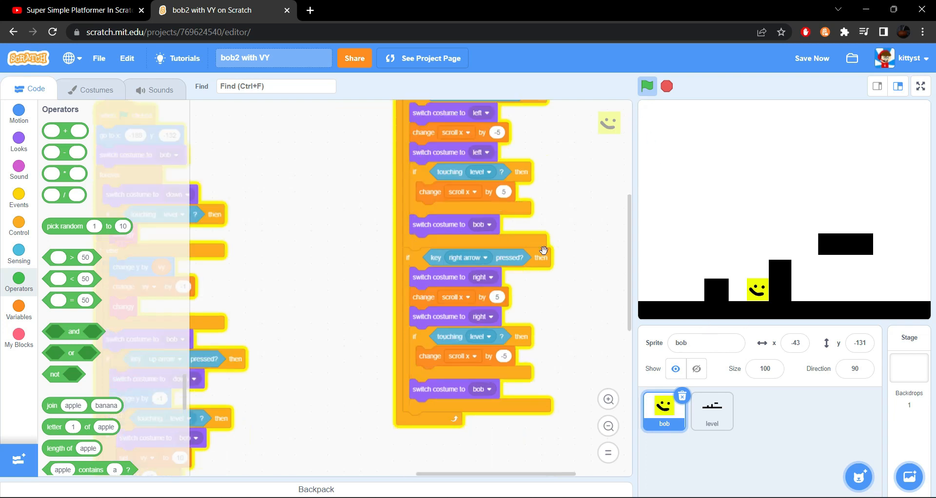
Step: Give the level a flag script: go to x:0 y:0, forever set x to scroll x, then test
click(711, 411)
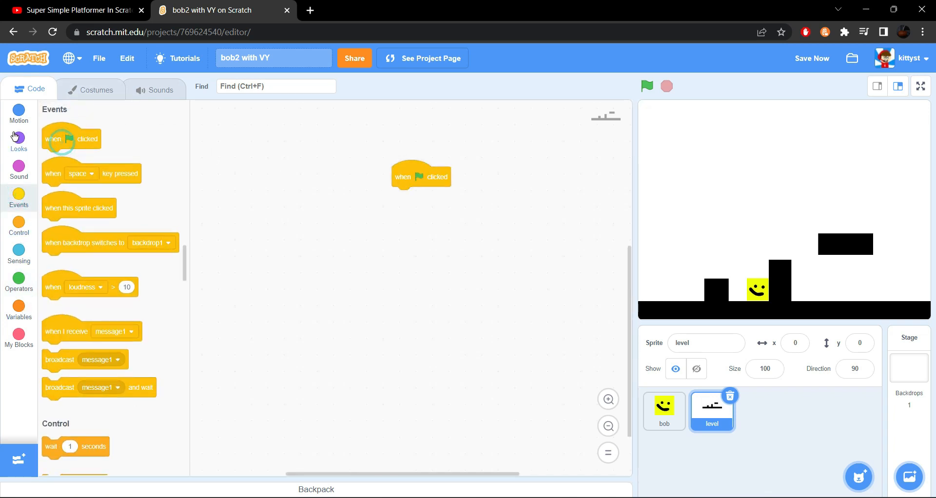
click(19, 114)
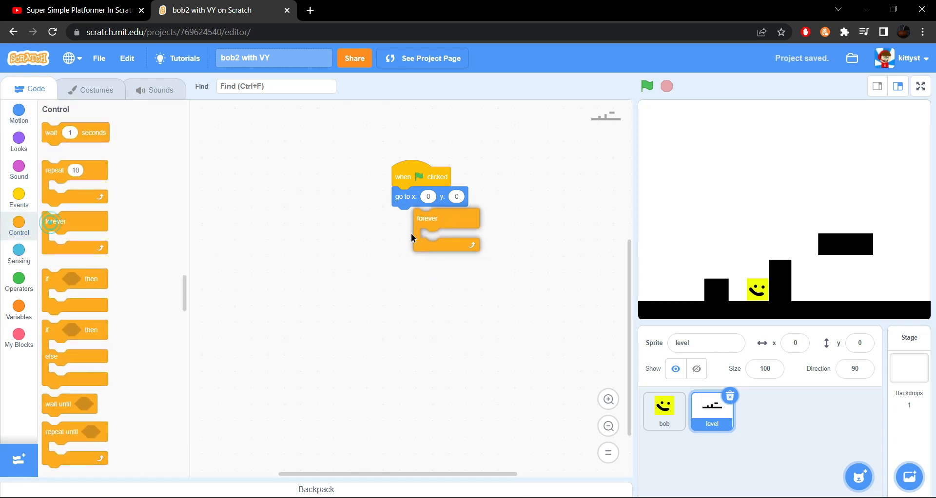
click(18, 113)
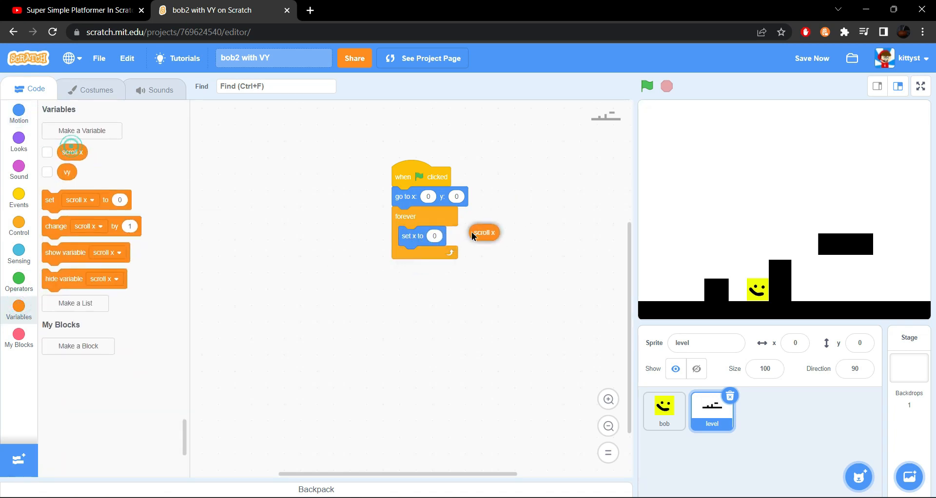
click(646, 86)
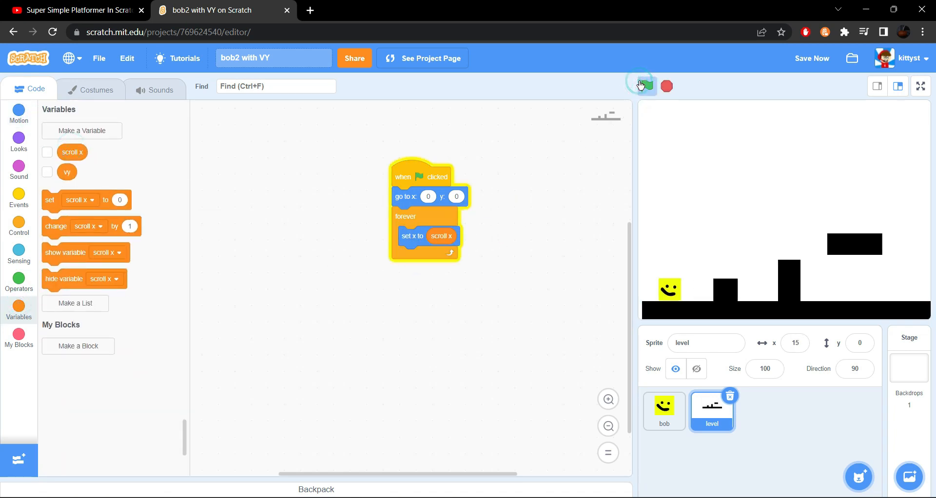
click(645, 86)
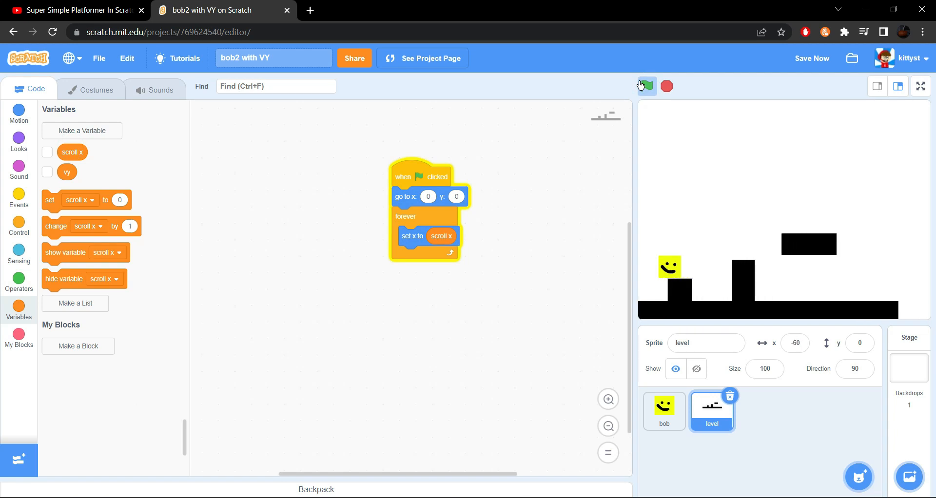
click(646, 87)
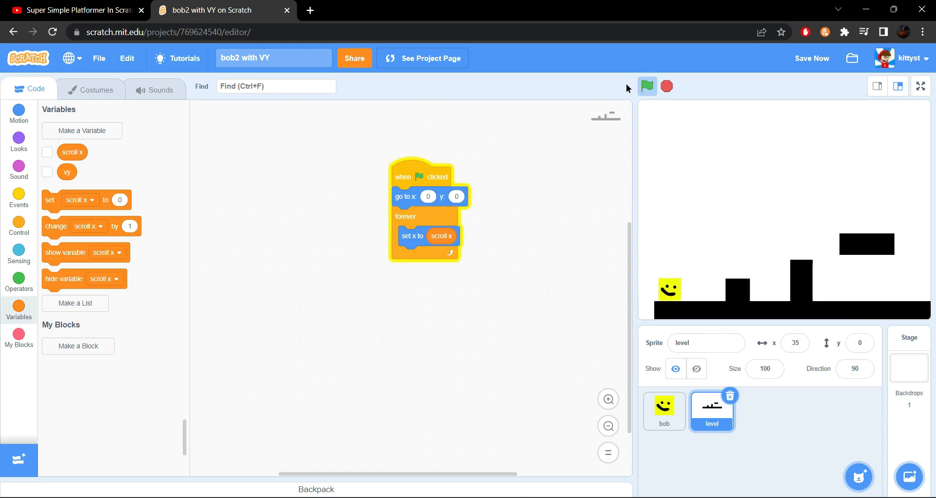
click(646, 85)
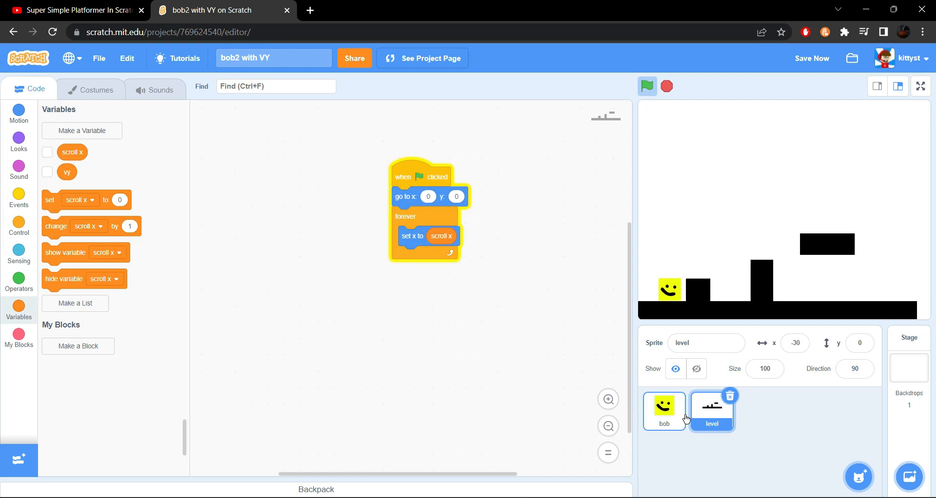
Step: Set bob's starting x to -75, reset scroll x at start, and test-run the game
click(663, 410)
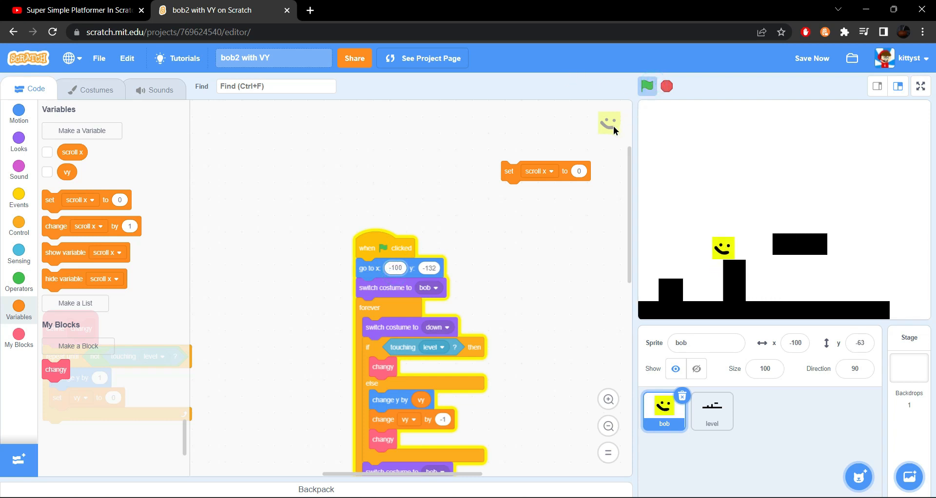
click(396, 267)
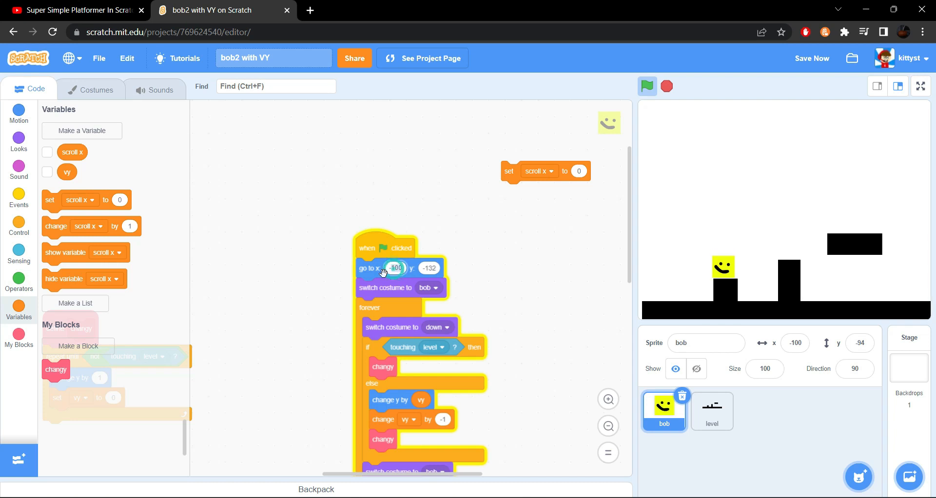
text(-75)
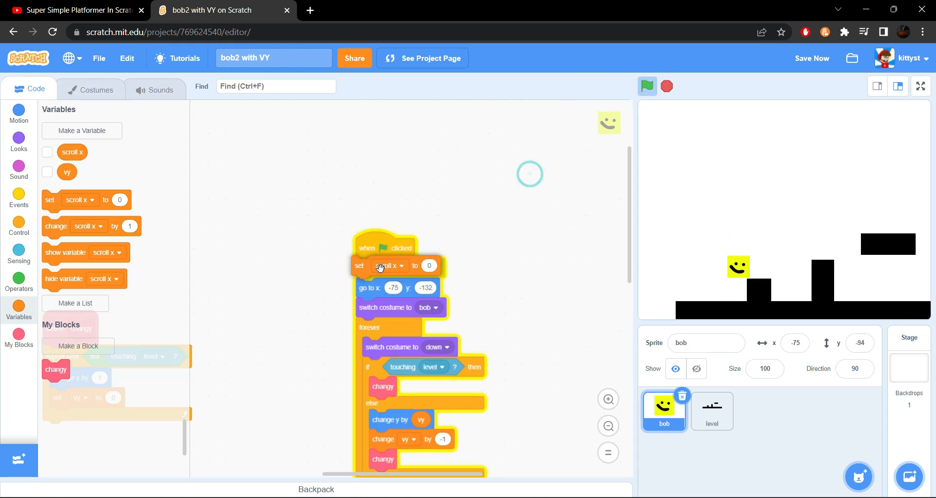
click(647, 87)
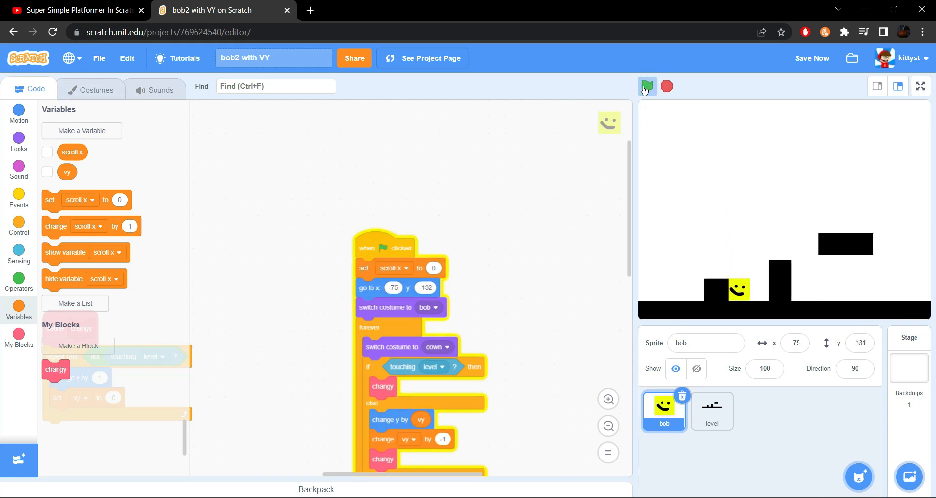
click(647, 86)
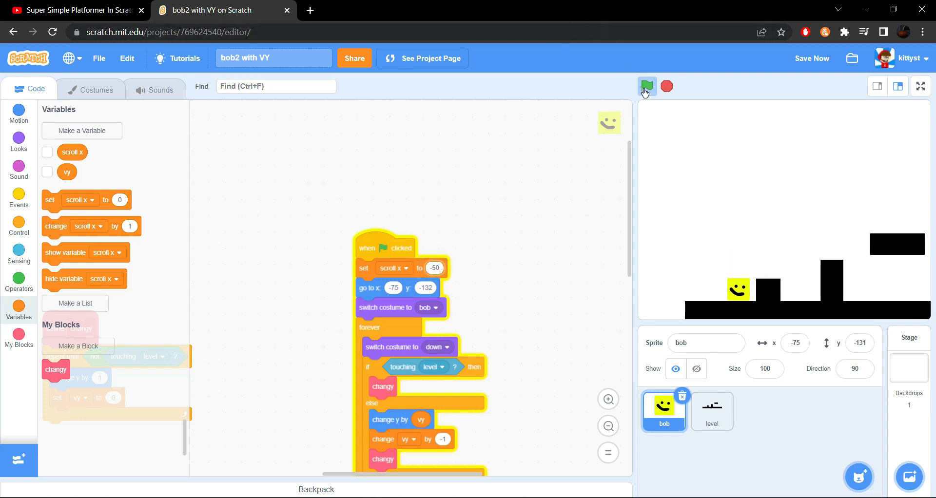
click(646, 87)
text(7)
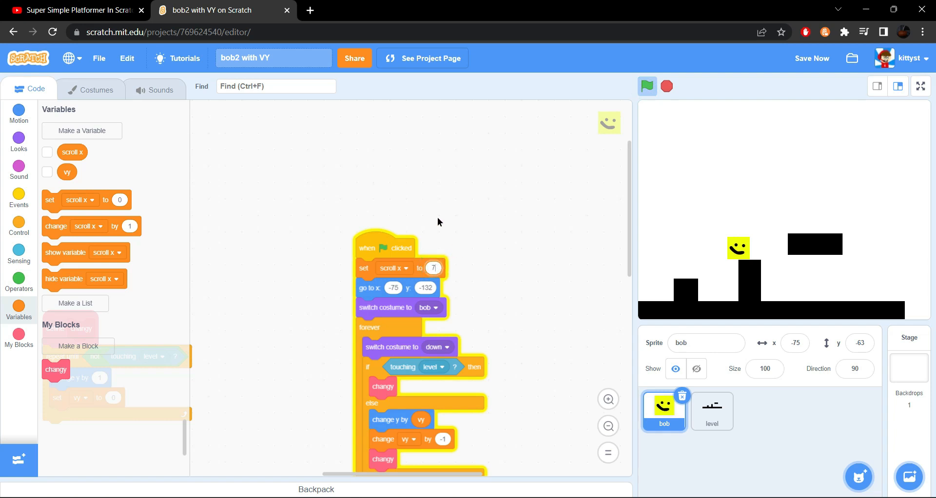
Step: Change the starting scroll x to 100, rerun the game, and view bob's costumes
click(647, 86)
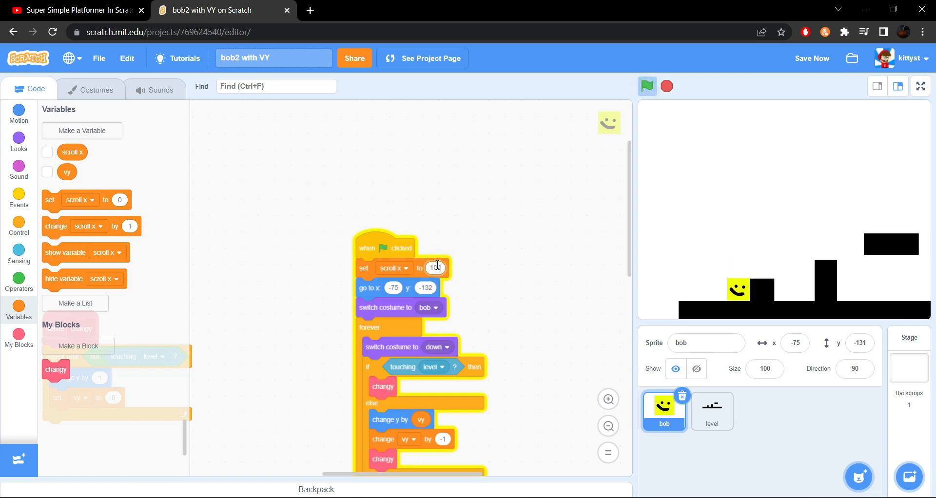
click(646, 86)
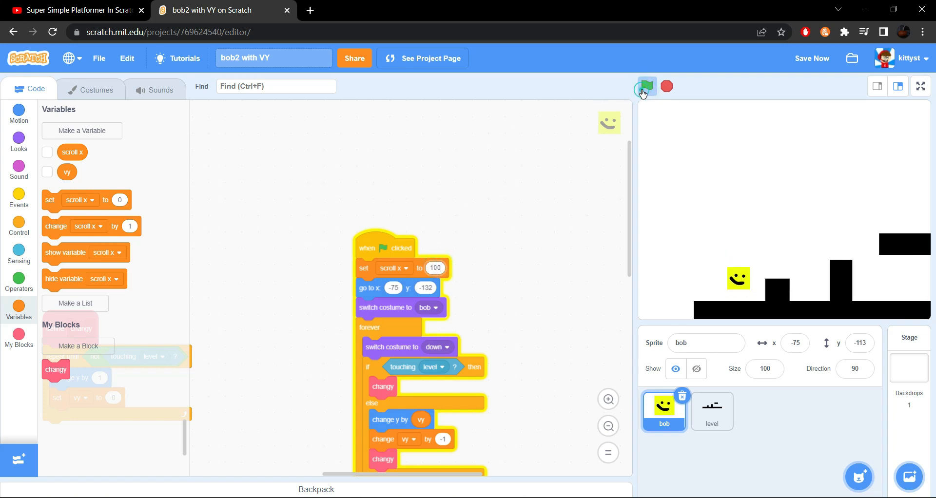
click(646, 87)
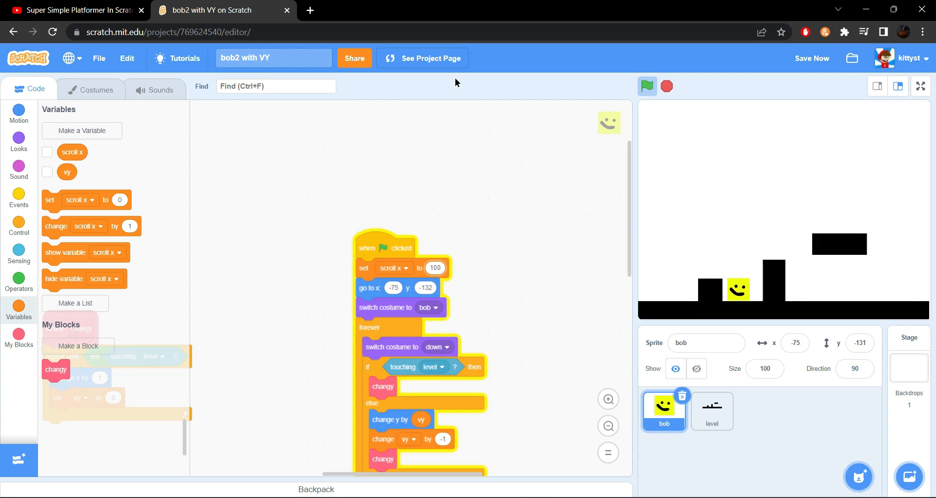
click(96, 89)
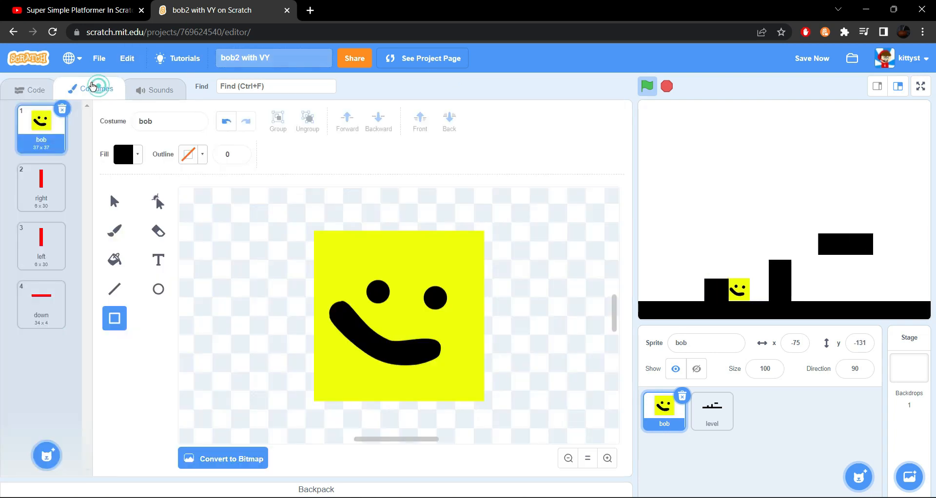
Step: Stretch the red bars in bob's 'left' and 'right' costumes from 6 to 9 pixels wide
click(40, 187)
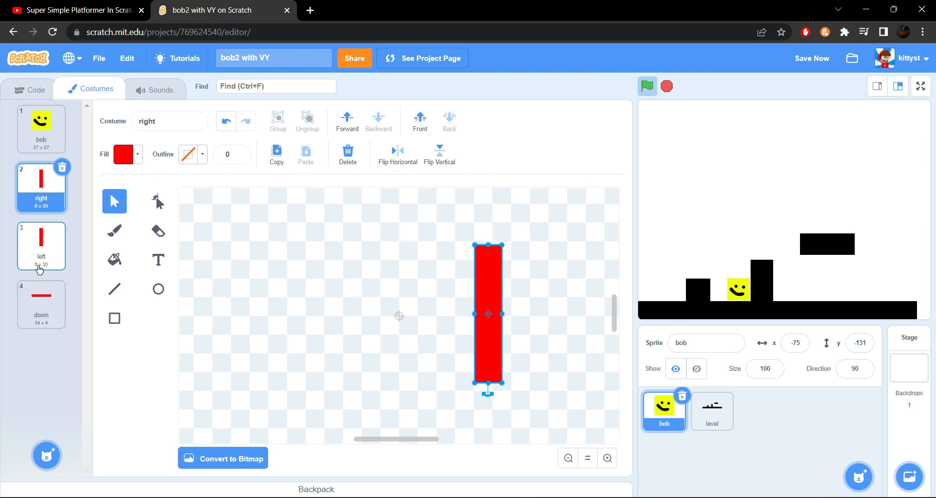
click(40, 242)
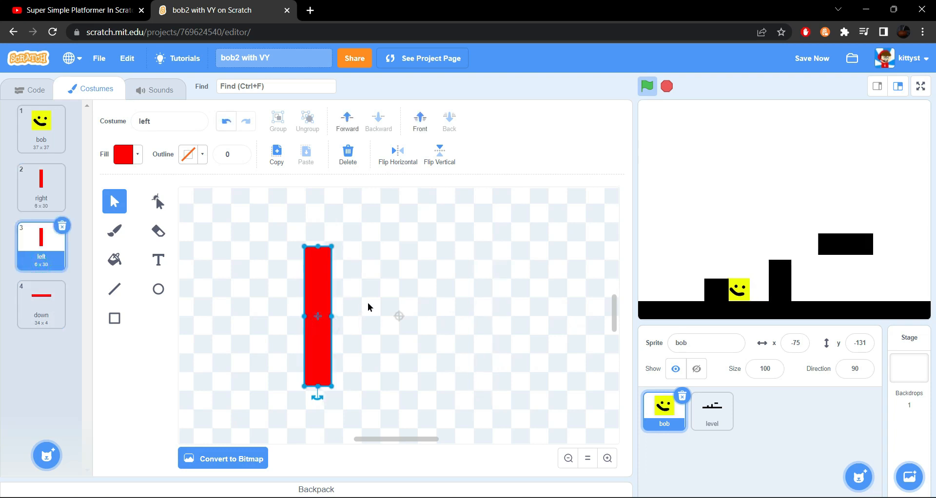
click(367, 304)
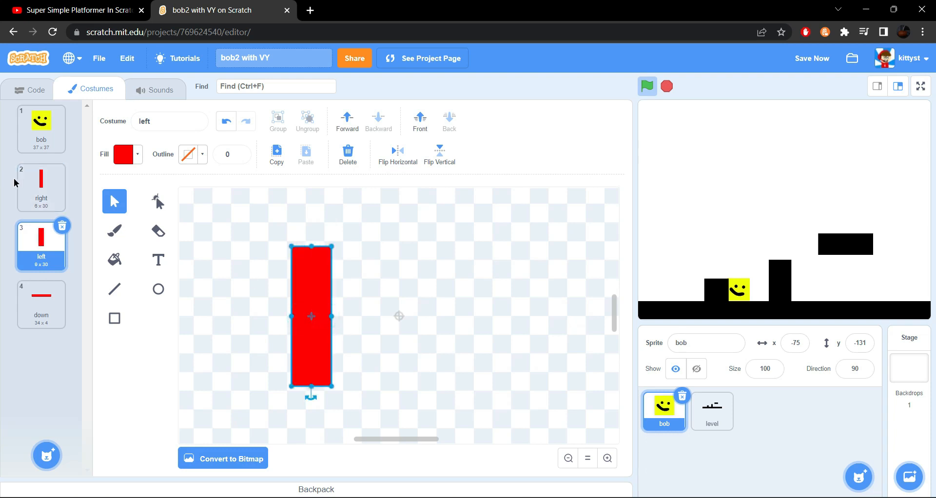
click(40, 187)
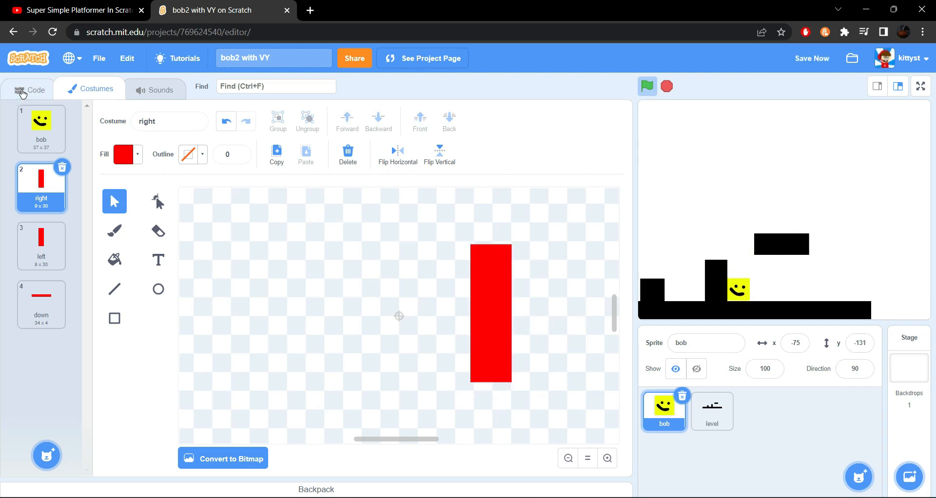
Step: Add a new 'when flag clicked' hat and a 'create clone of myself' block to the level's code
click(29, 88)
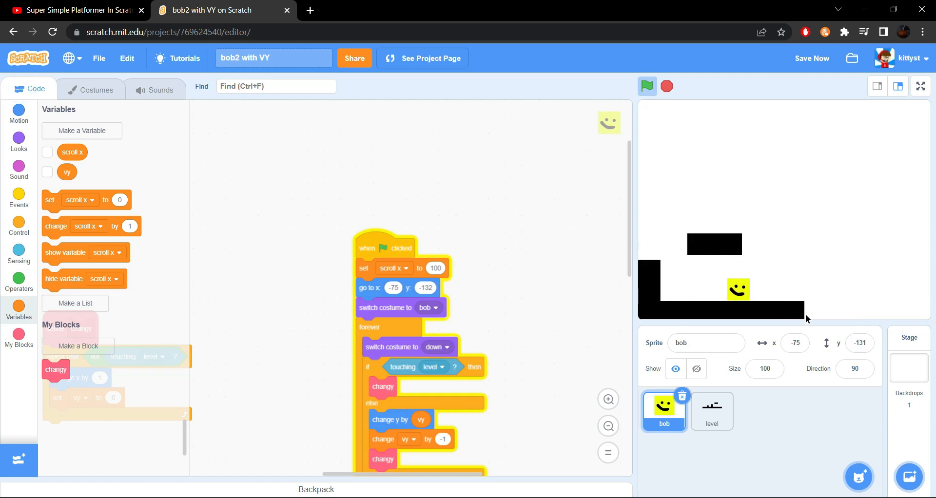
click(712, 412)
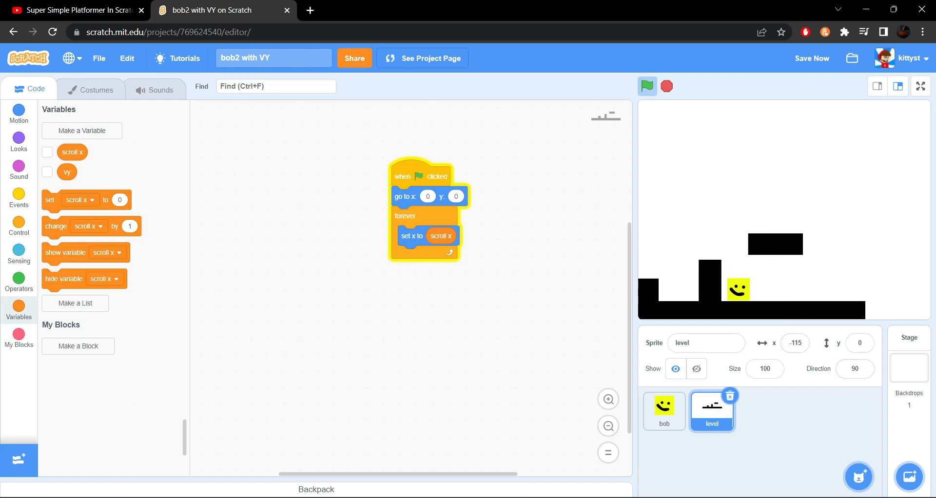
mouse_move(419, 319)
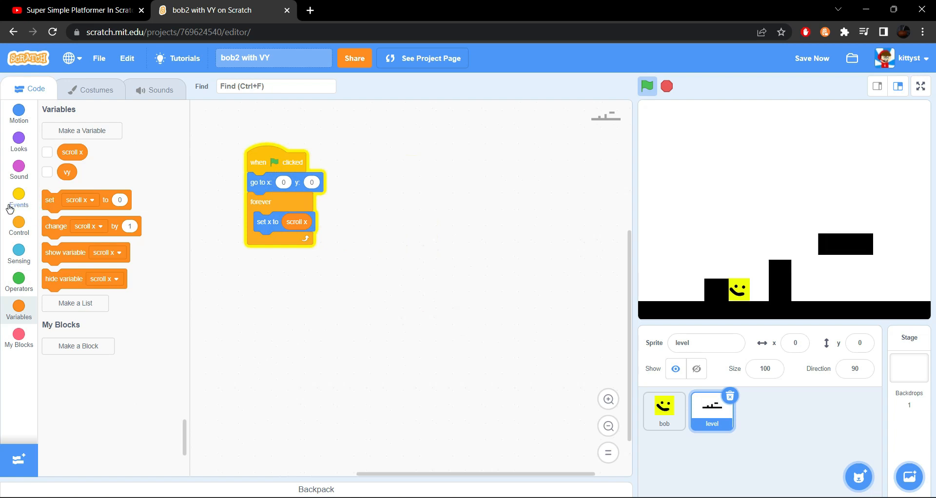
click(19, 198)
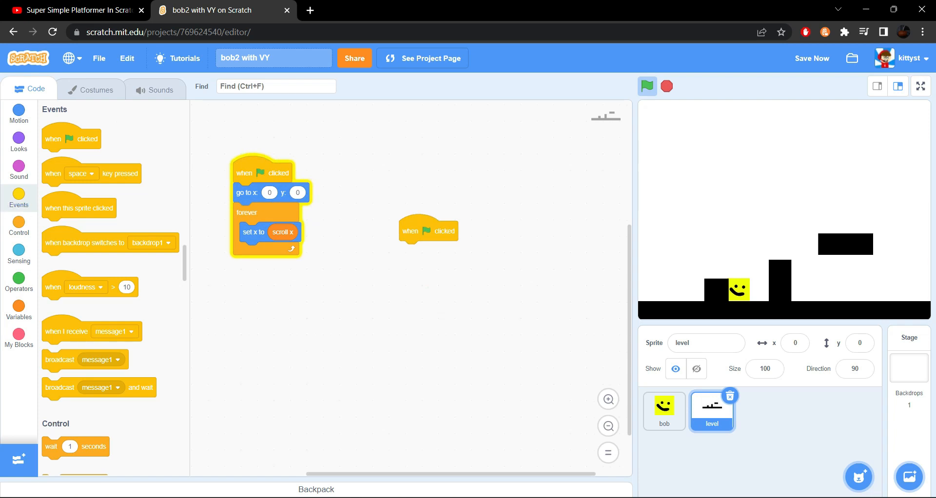
click(19, 227)
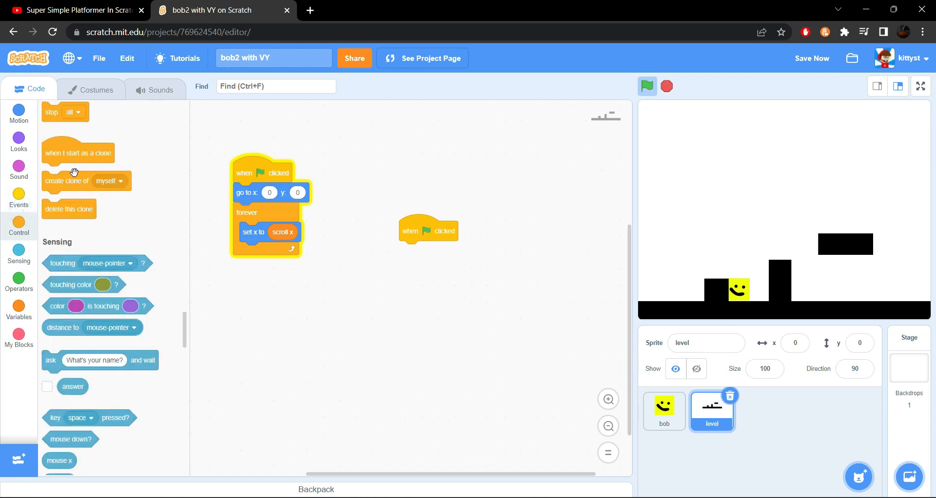
drag(75, 181, 342, 319)
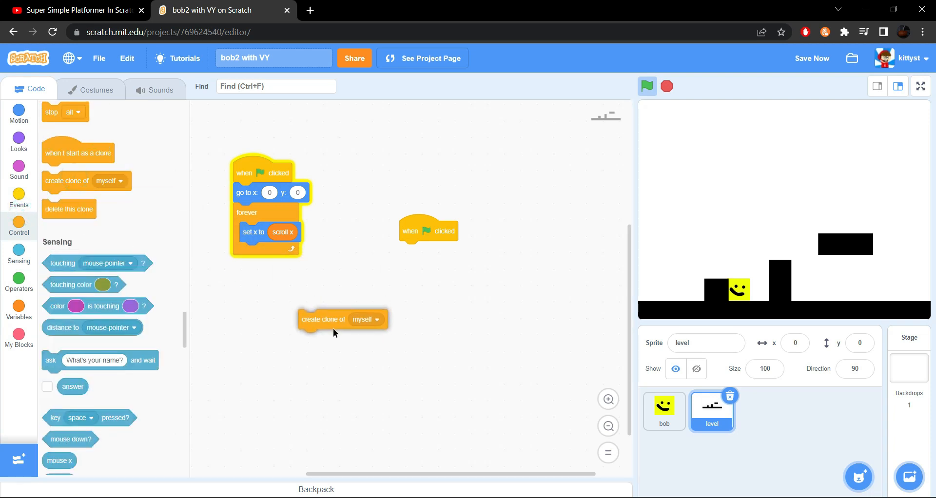
Step: Duplicate level costume2 into a third costume, delete its platforms, and set the fill to red
click(96, 88)
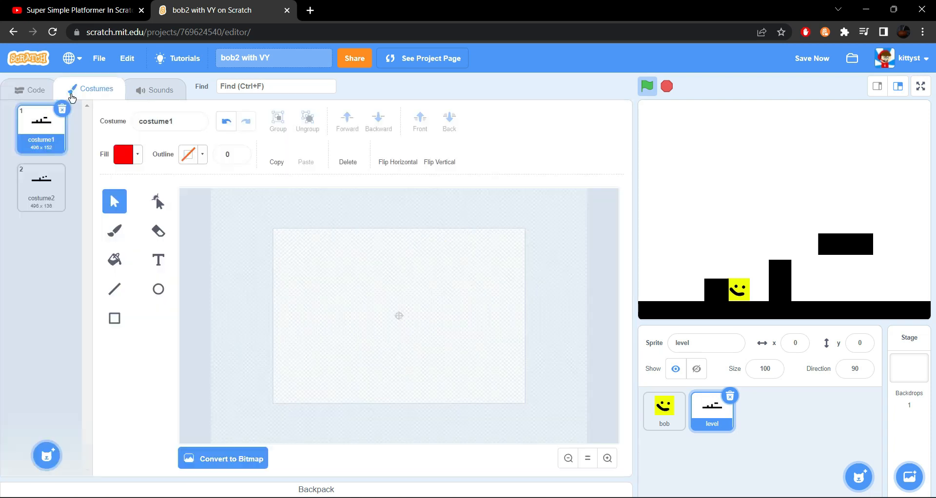
right_click(41, 189)
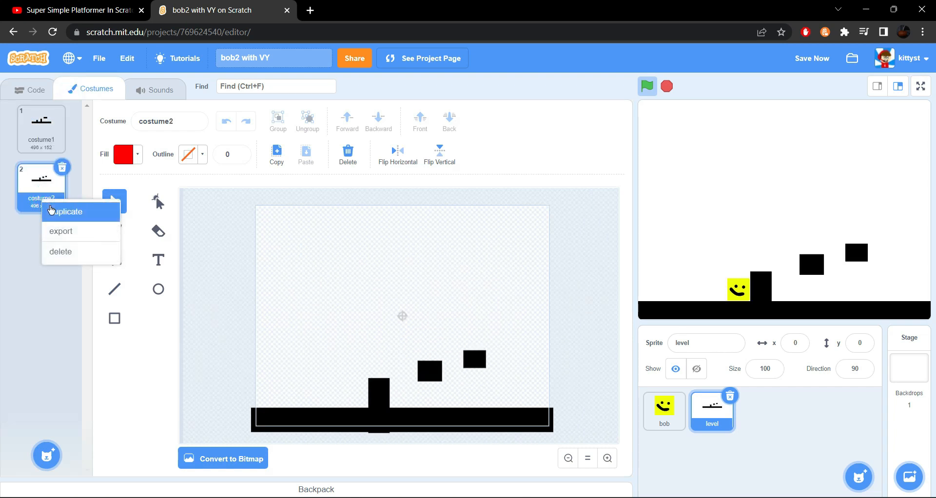
click(67, 211)
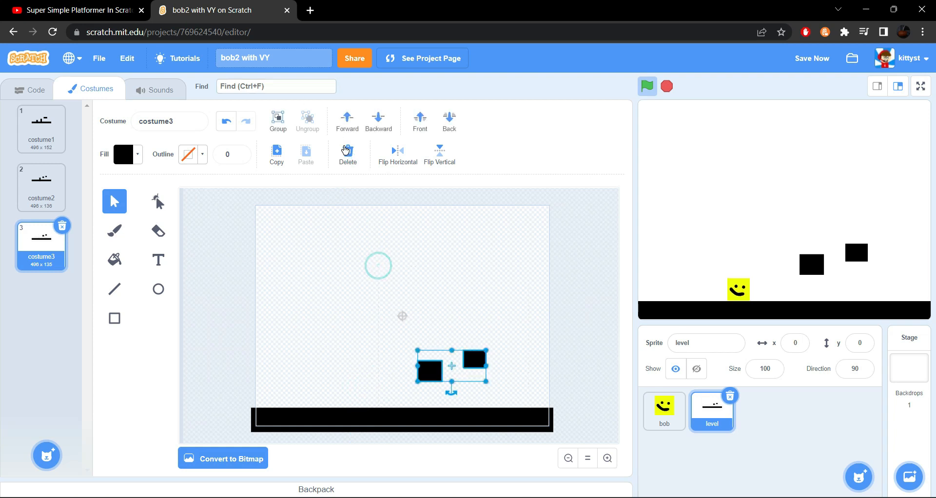
click(125, 154)
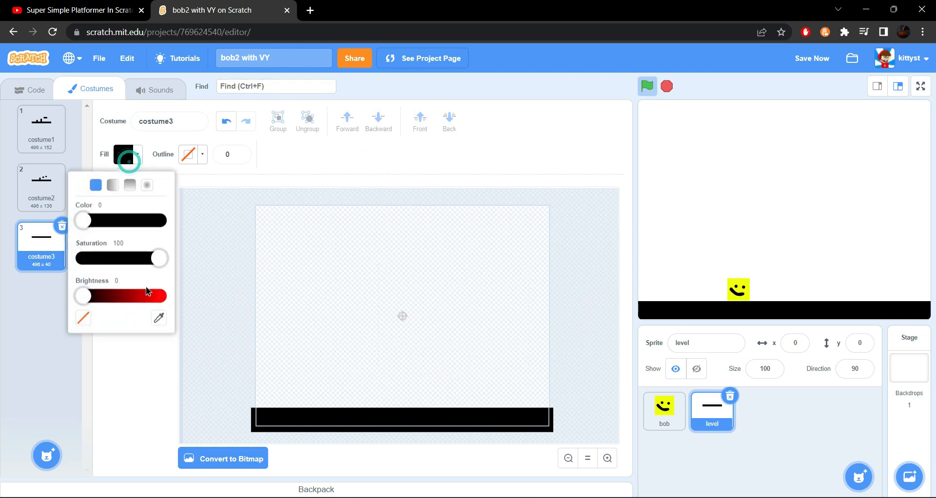
drag(82, 295, 149, 295)
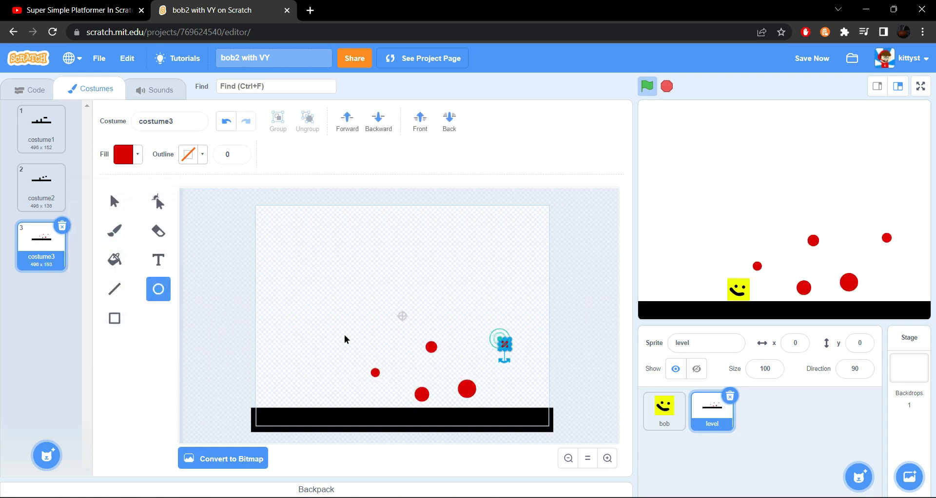
click(28, 88)
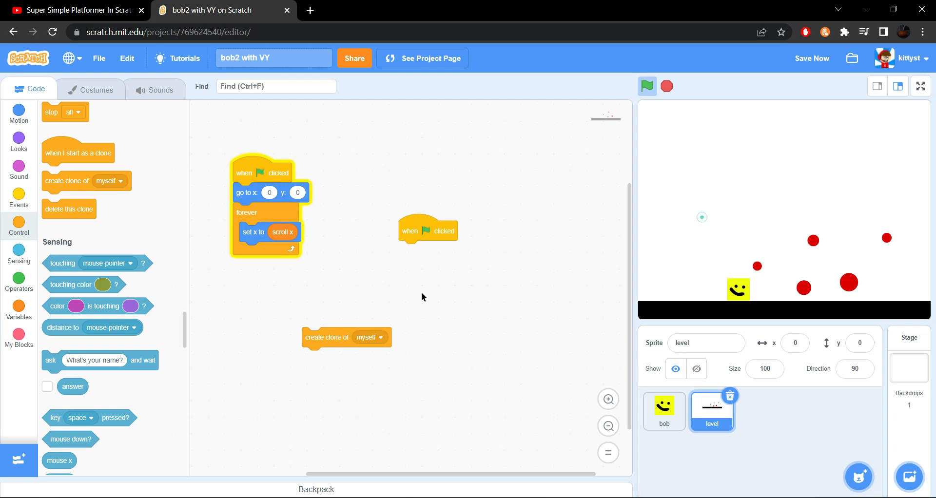
Step: Reposition the create-clone block, make a hidden 'cloneNum' variable, and run the project
drag(327, 337, 398, 342)
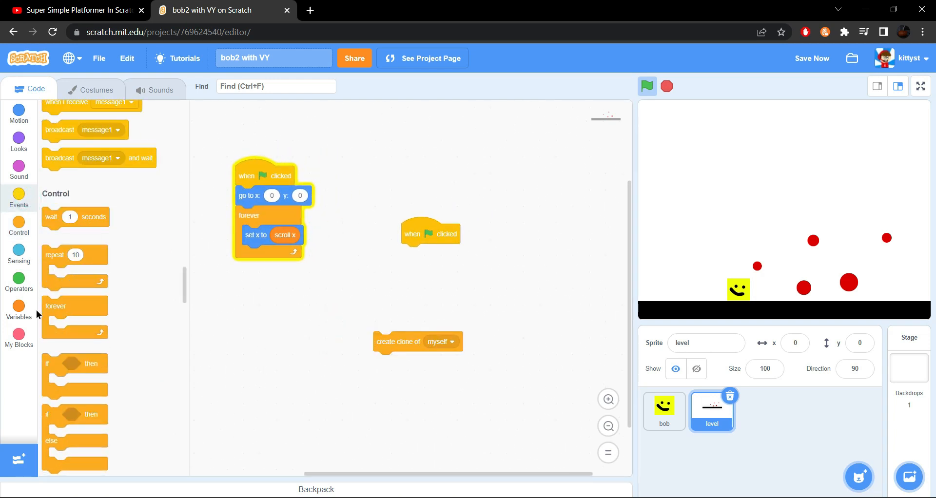
click(66, 132)
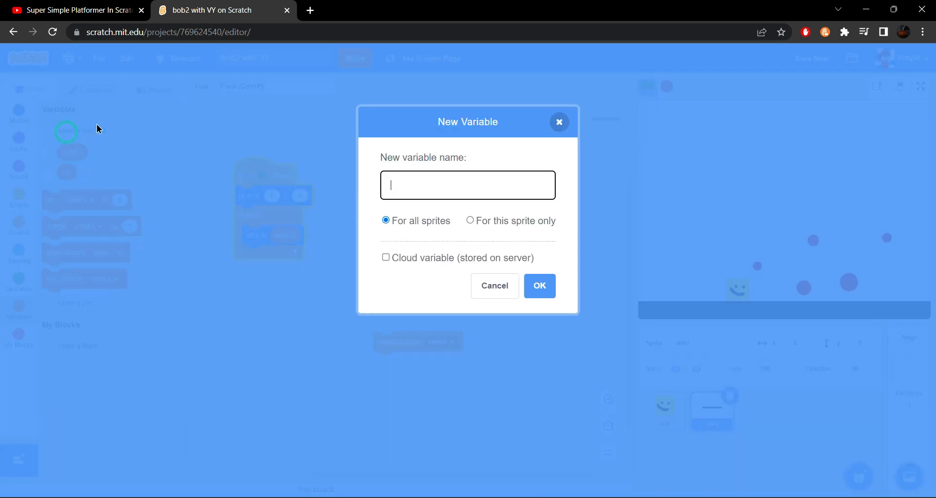
text(clone)
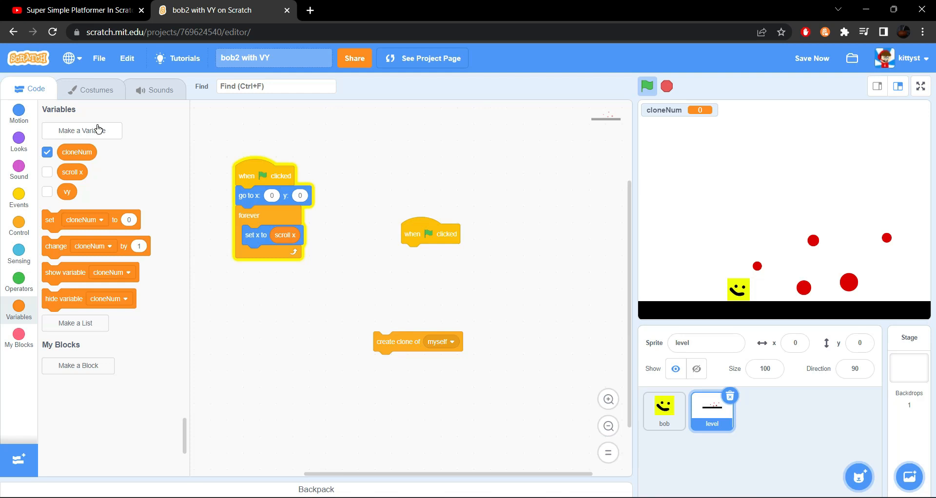
click(47, 152)
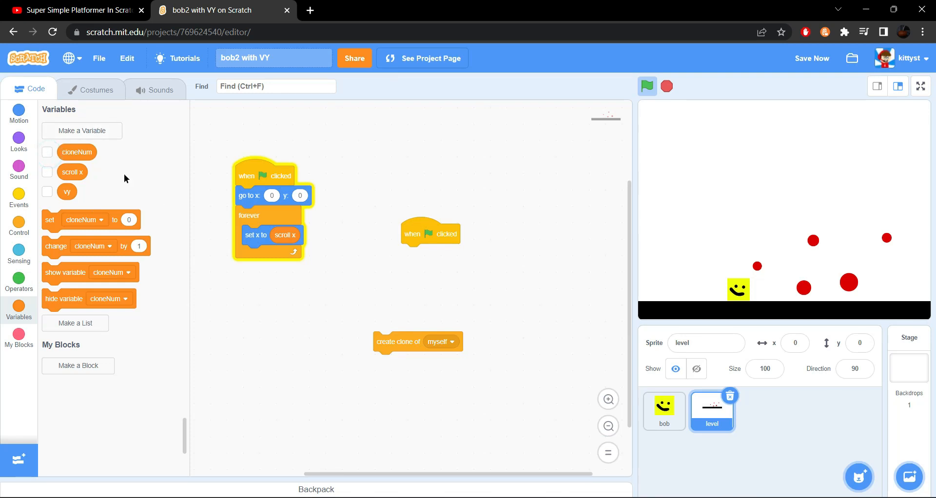
click(646, 86)
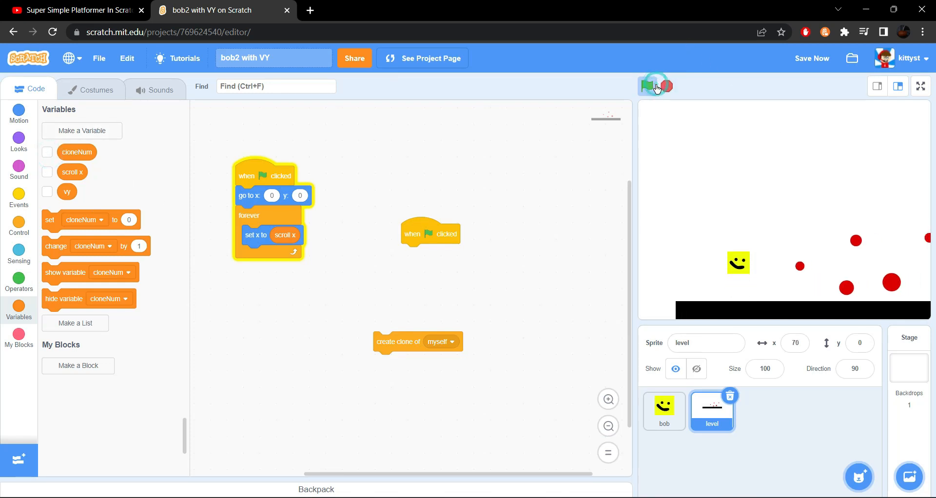
Step: Run the game to watch the red circles scroll, then show the Events blocks
click(648, 85)
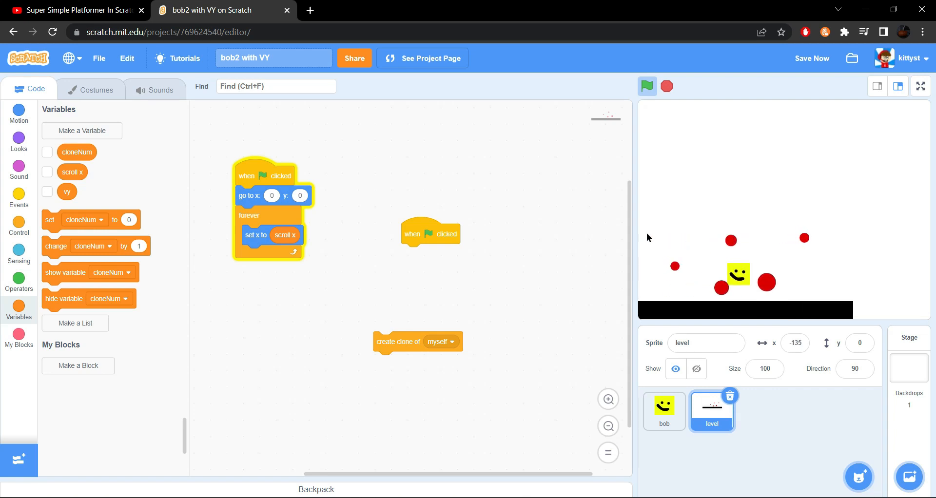
click(19, 198)
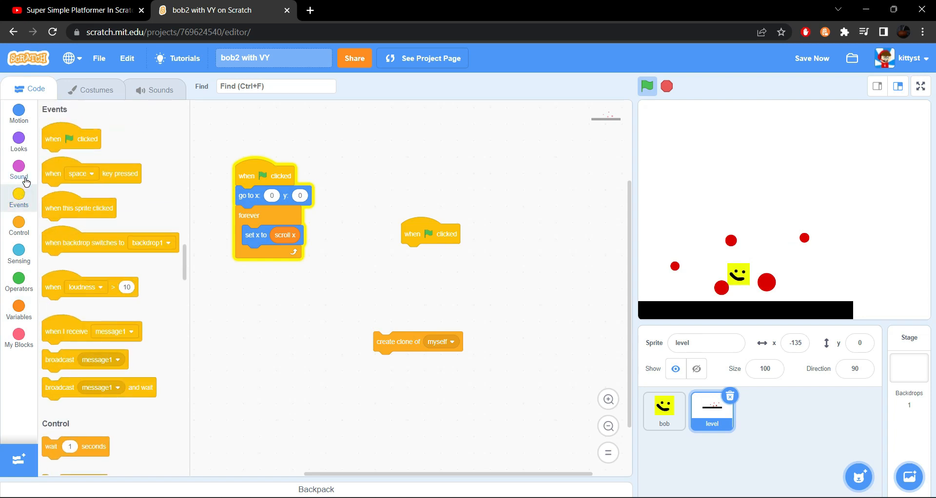
Step: Set the switch-costume block to costume2 after checking the level sprite's costumes
click(19, 306)
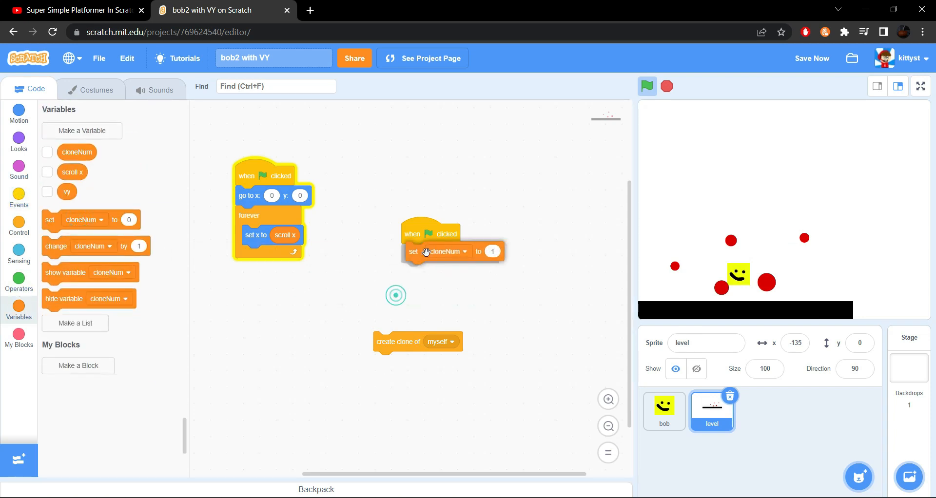
click(19, 142)
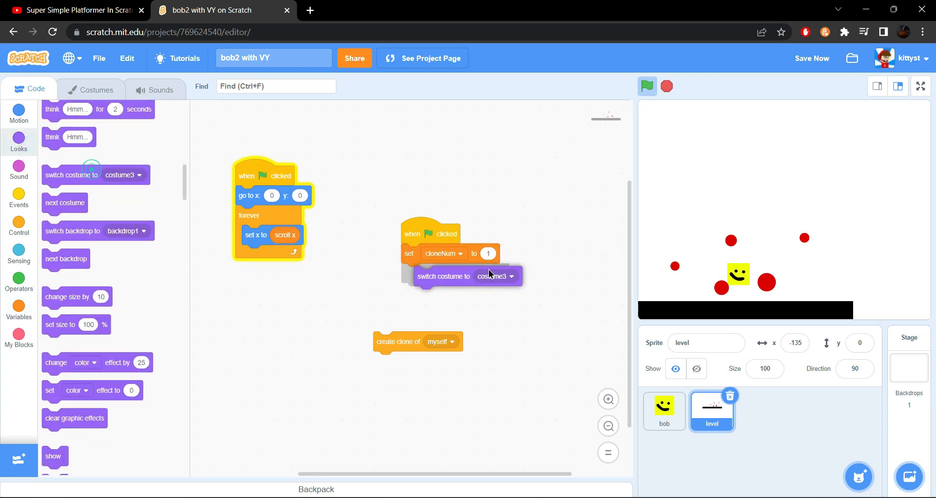
click(494, 274)
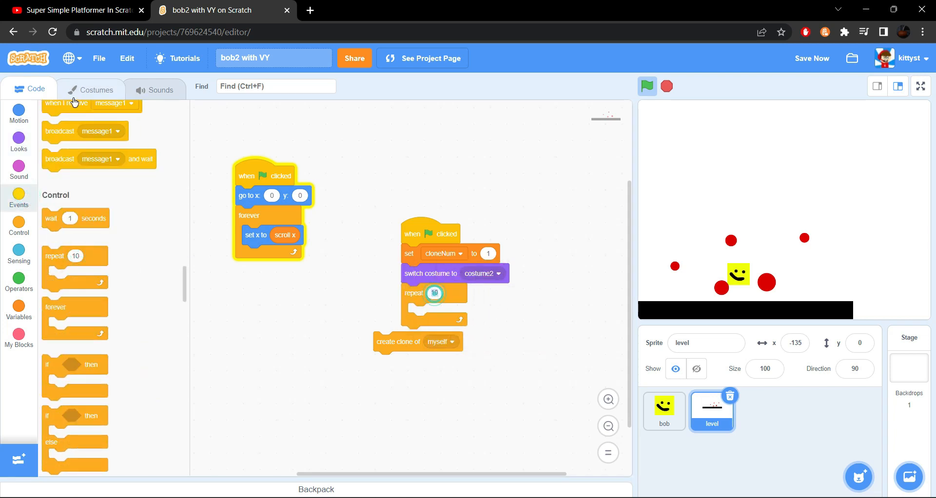
click(95, 89)
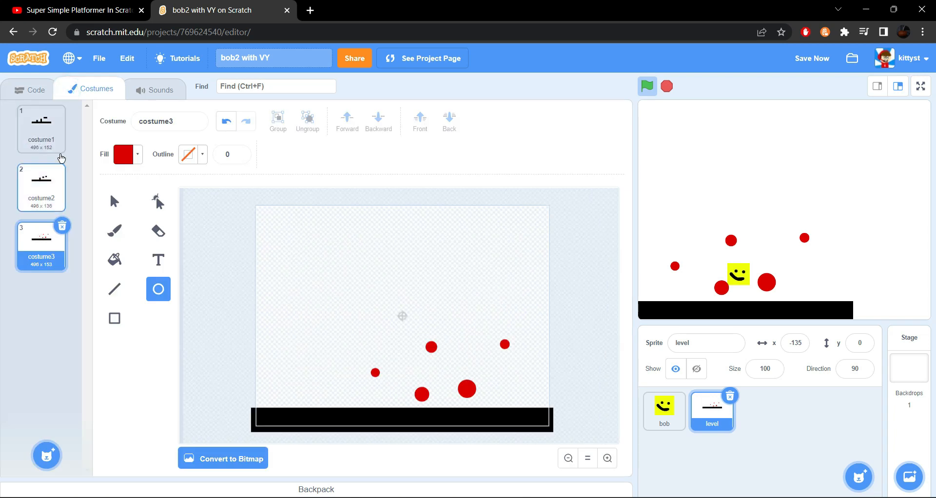
click(29, 89)
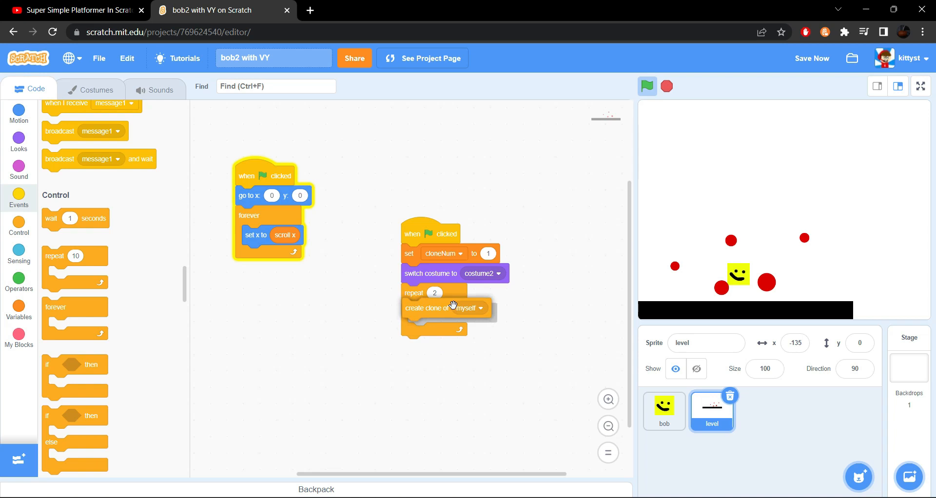
Step: Add 'next costume' and 'change cloneNum by 1' to the loop, then start variable cloneID
click(18, 138)
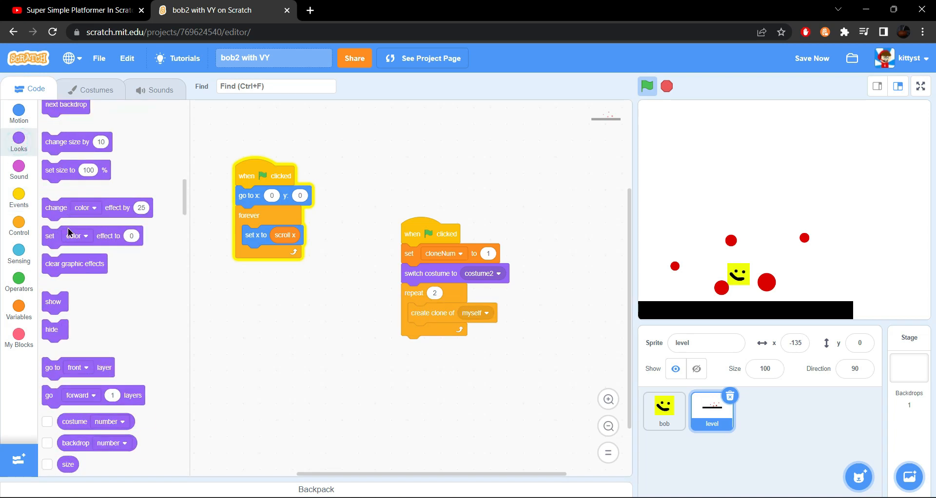
drag(65, 124, 430, 332)
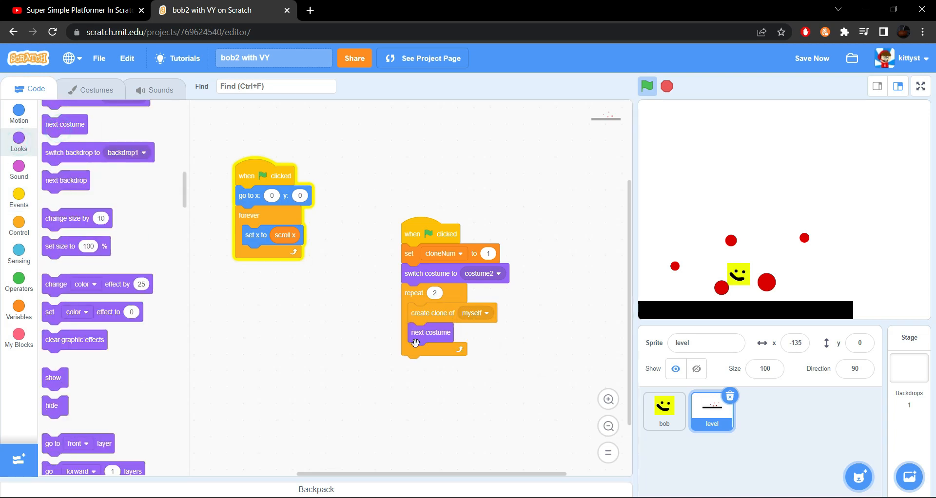
click(18, 231)
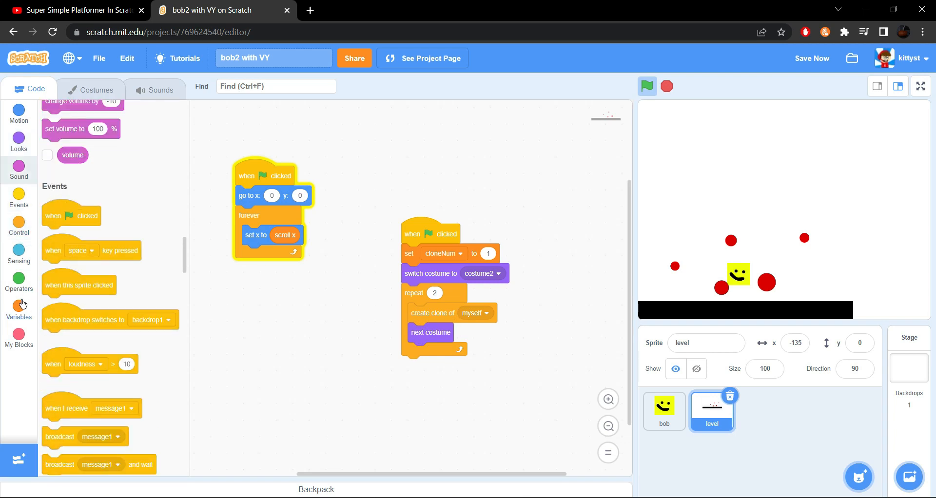
click(19, 309)
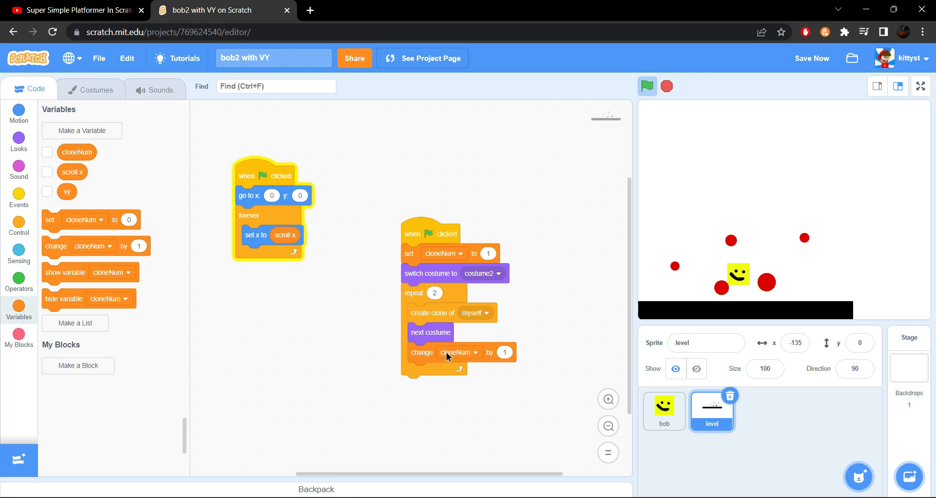
click(18, 224)
text(cloneID)
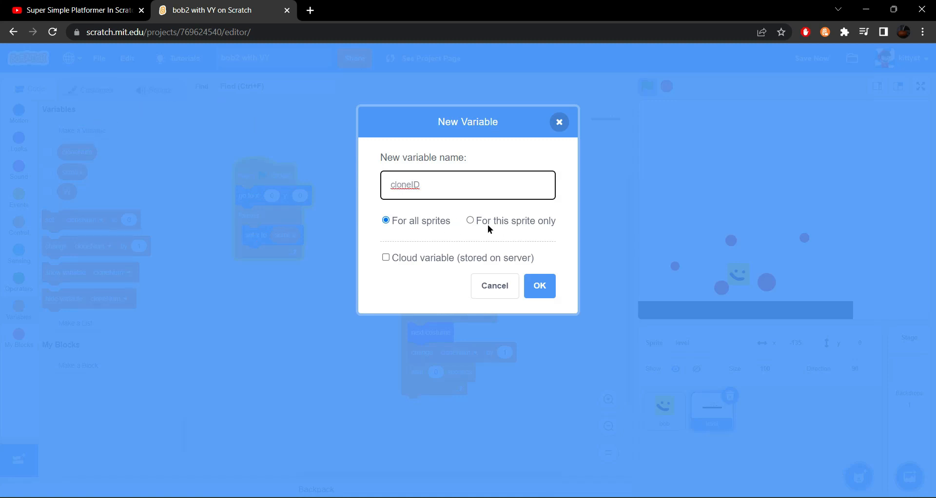
Step: Create the cloneID variable for this sprite only
click(470, 221)
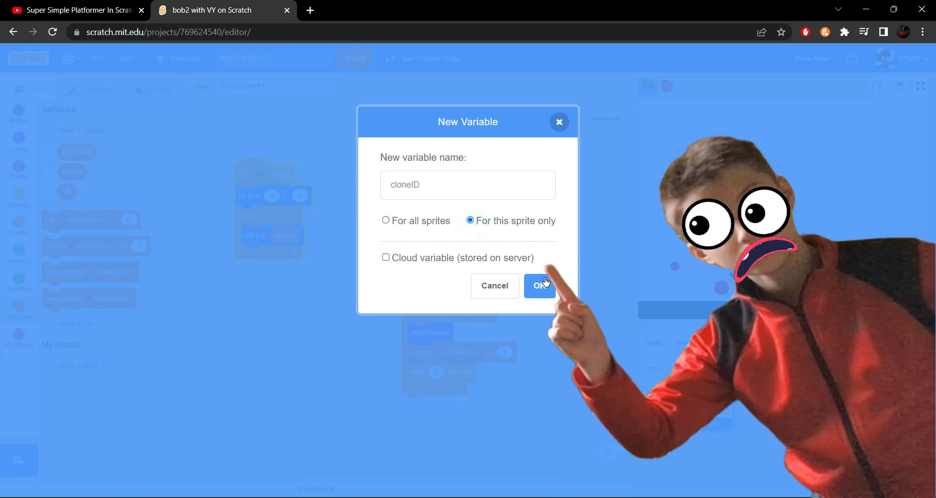
click(538, 286)
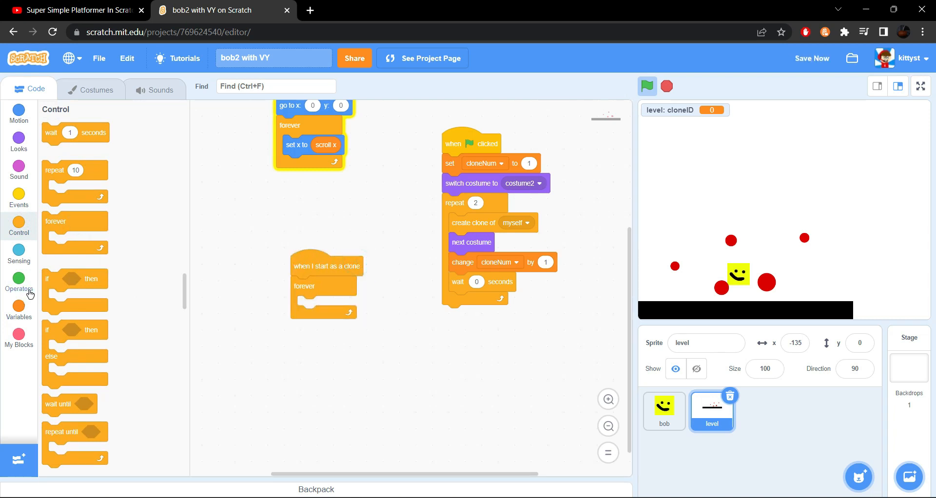
Step: Set cloneID to cloneNum and forever set x to scroll x + (245 * cloneID)
click(19, 310)
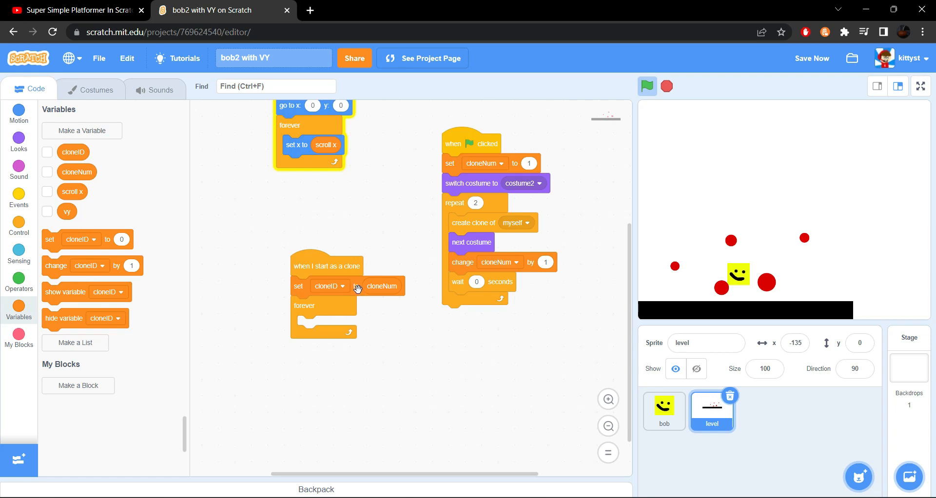
click(18, 223)
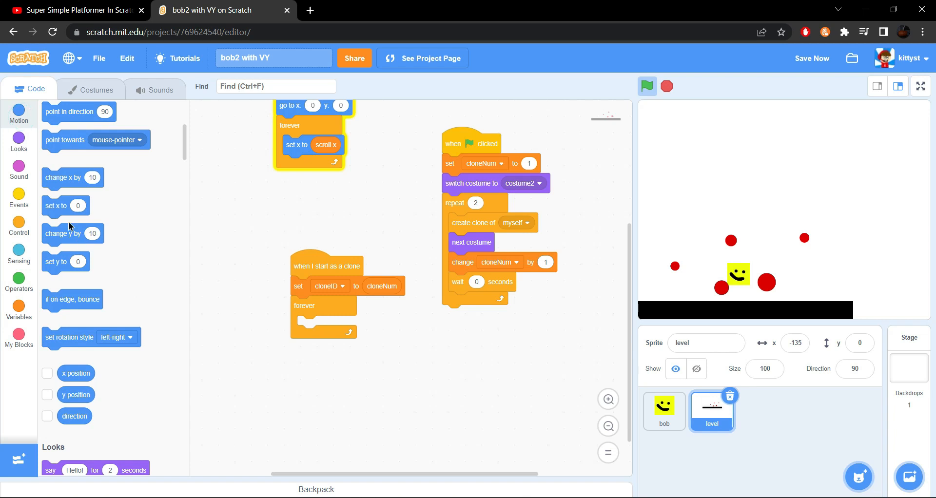
click(19, 280)
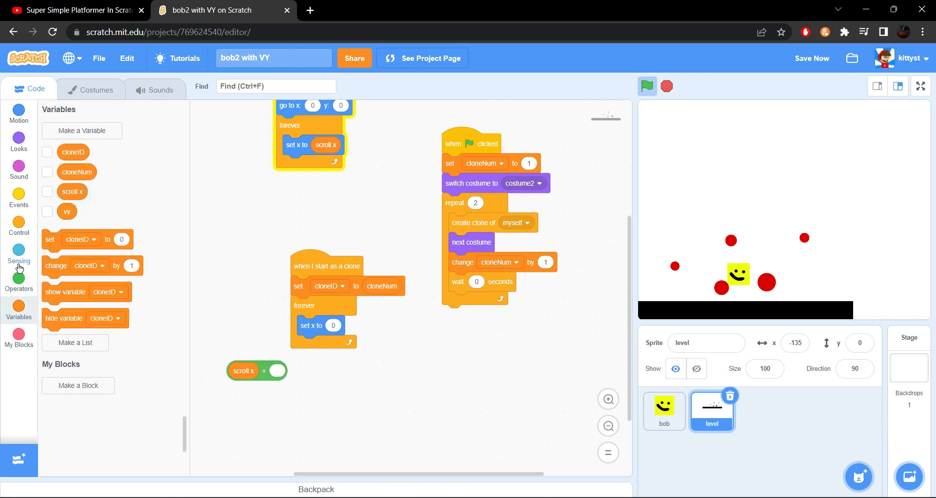
click(18, 279)
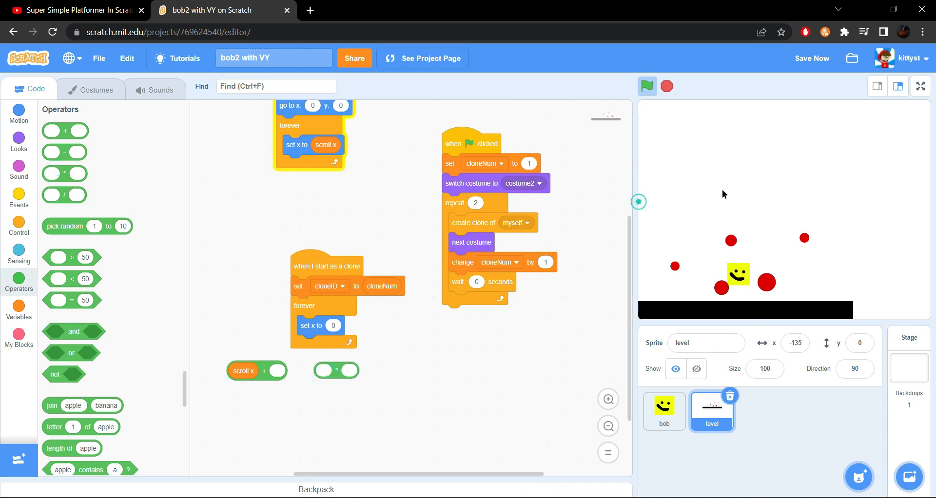
mouse_move(875, 199)
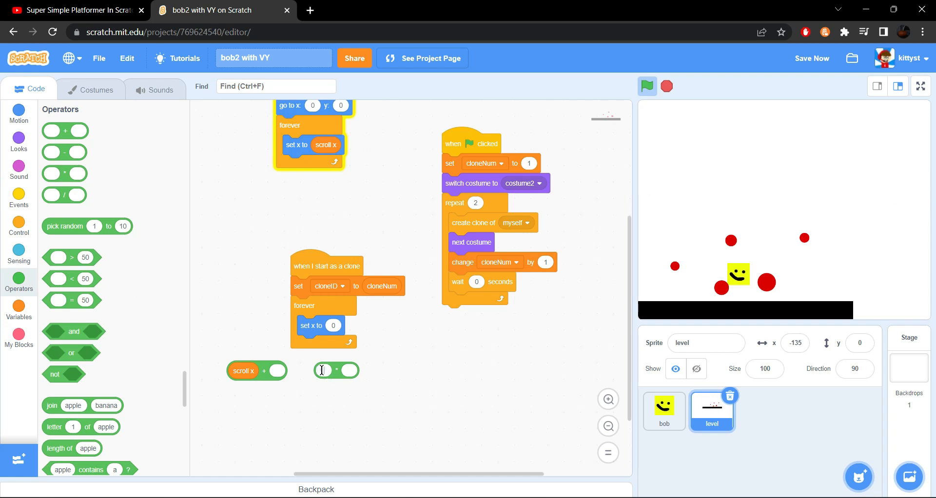
text(245)
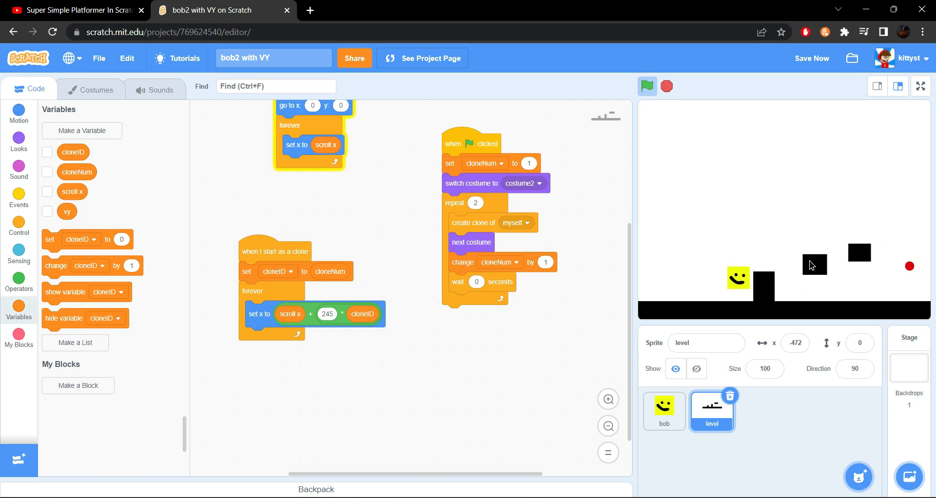
Step: Test the clone spacing with the green flag and duplicate the level sprite as level2
click(647, 86)
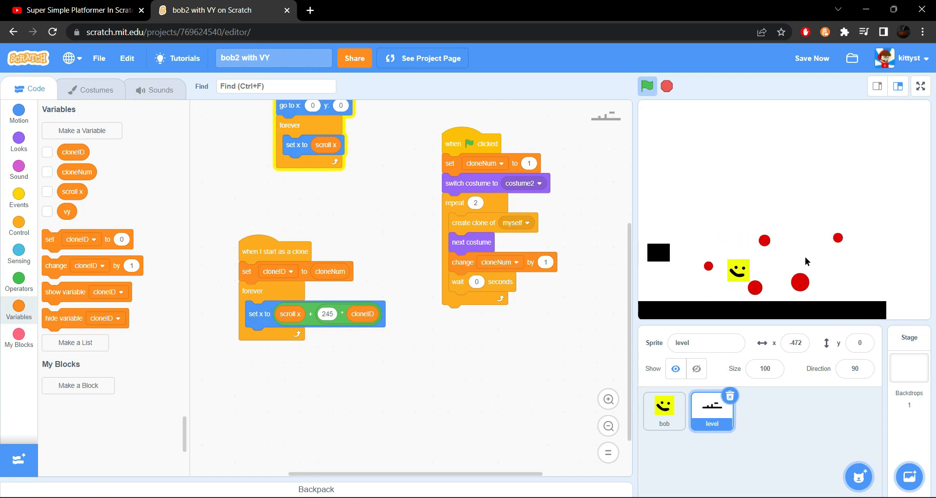
click(647, 86)
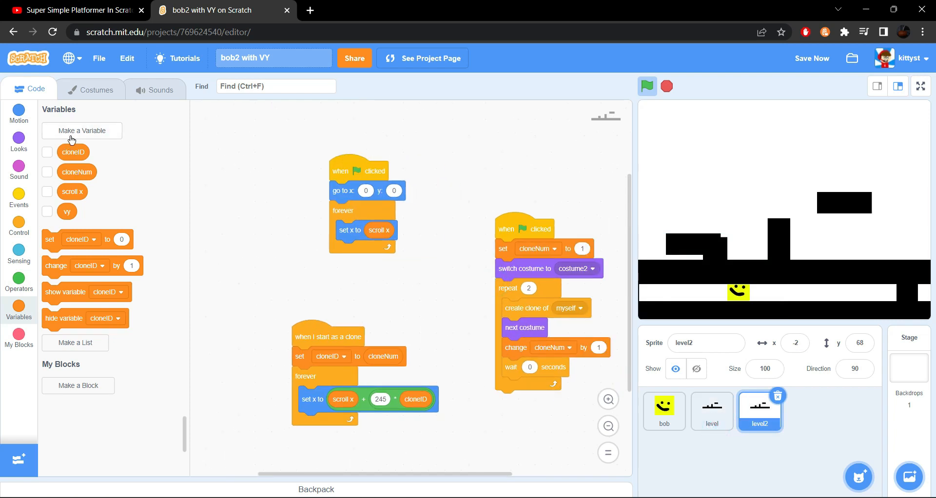
Step: Make a variable named spikeCloneNum for all sprites
click(82, 130)
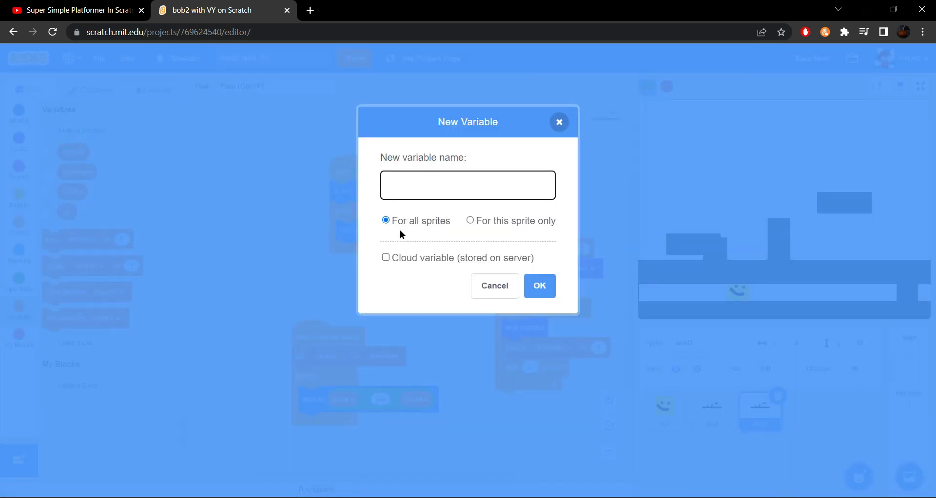
text(c)
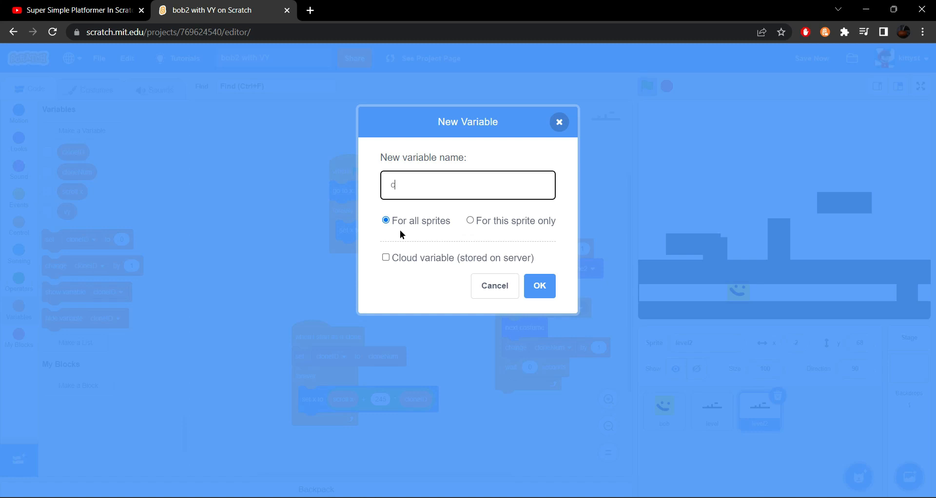
text(sp)
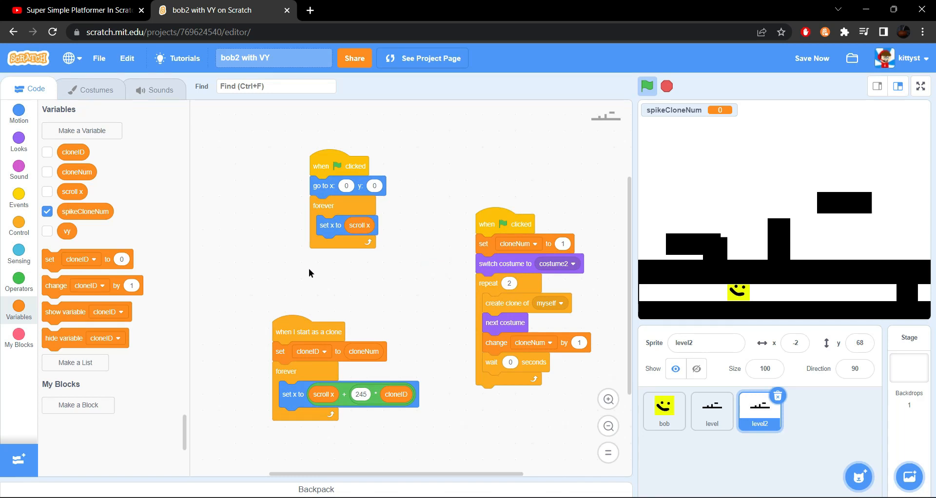
Step: Swap cloneNum for spikeCloneNum across level2's scripts
right_click(309, 352)
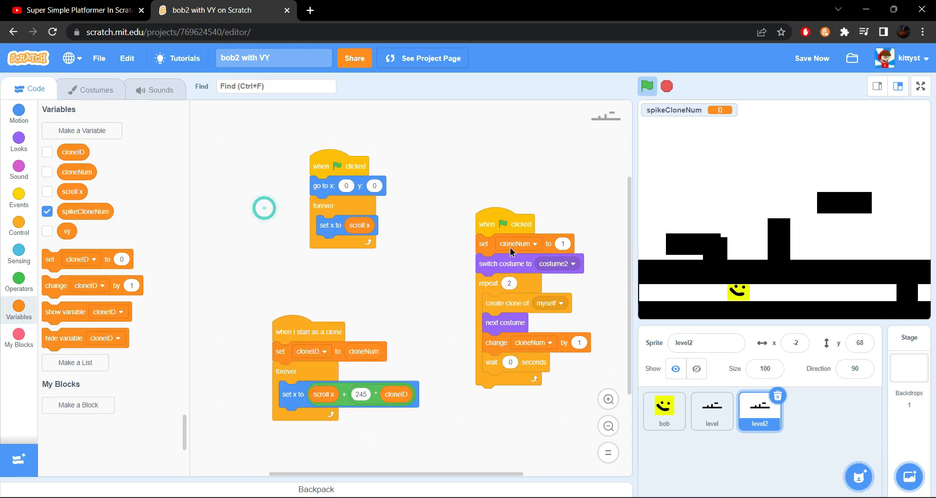
click(572, 354)
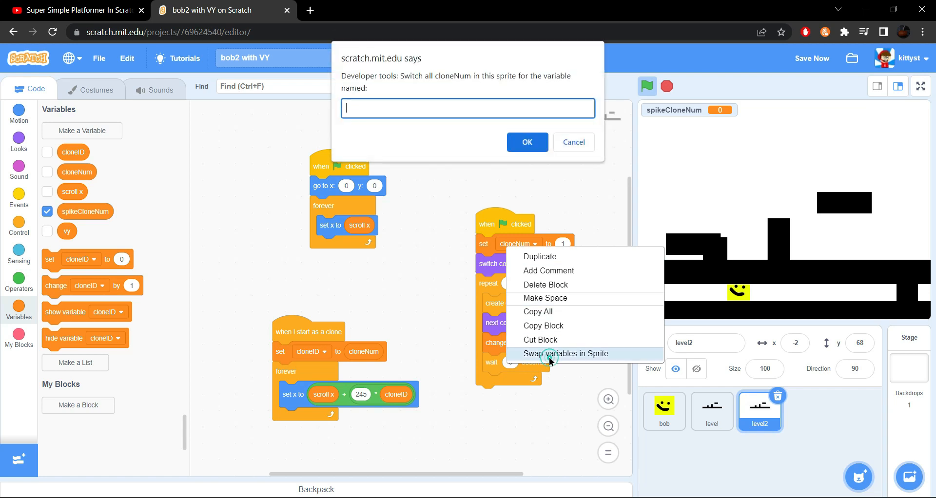
text(spikeCloneN)
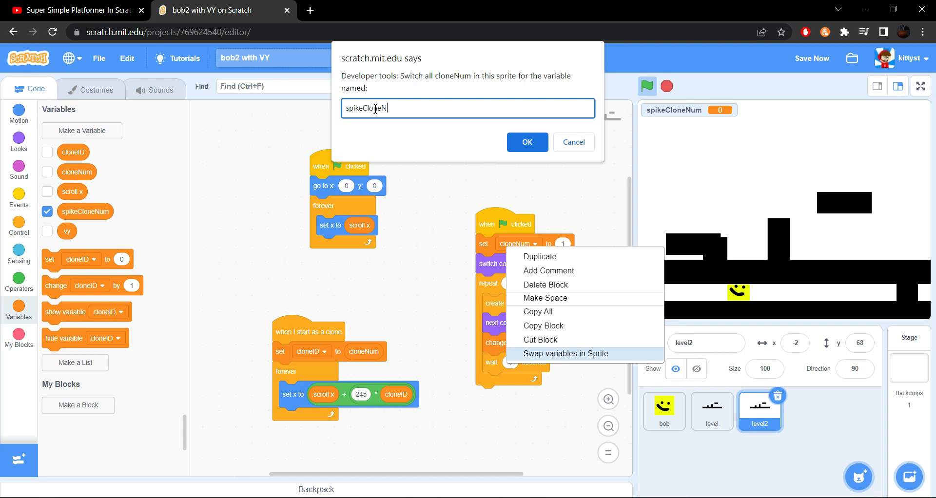
click(526, 142)
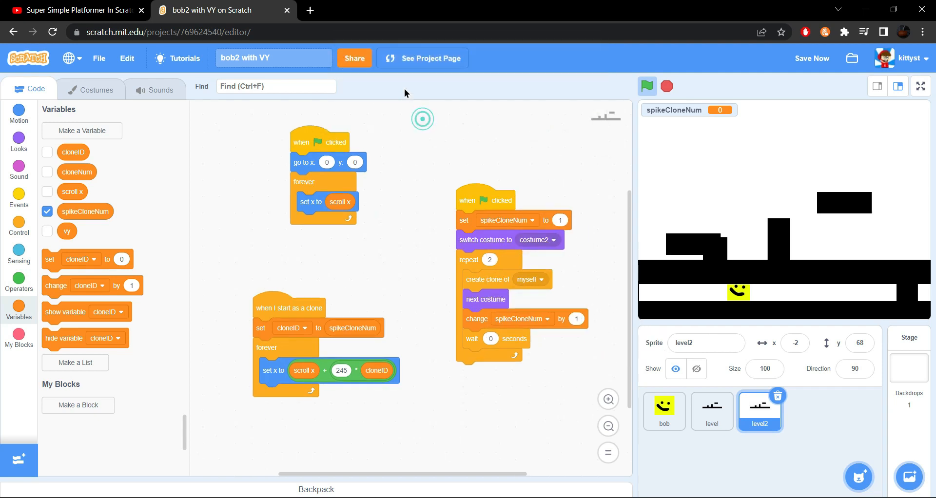
mouse_move(298, 338)
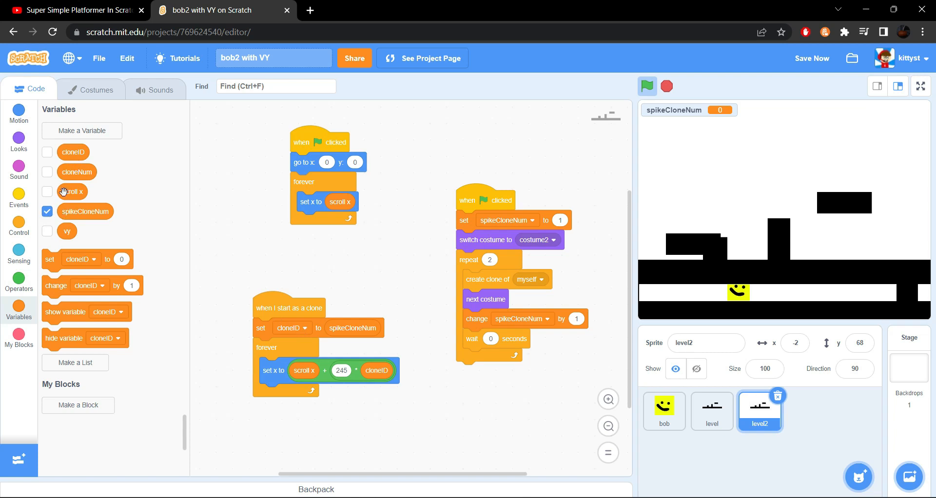
Step: Create sprite-only spikeCloneID, swap it in for cloneID, and run the project
click(81, 130)
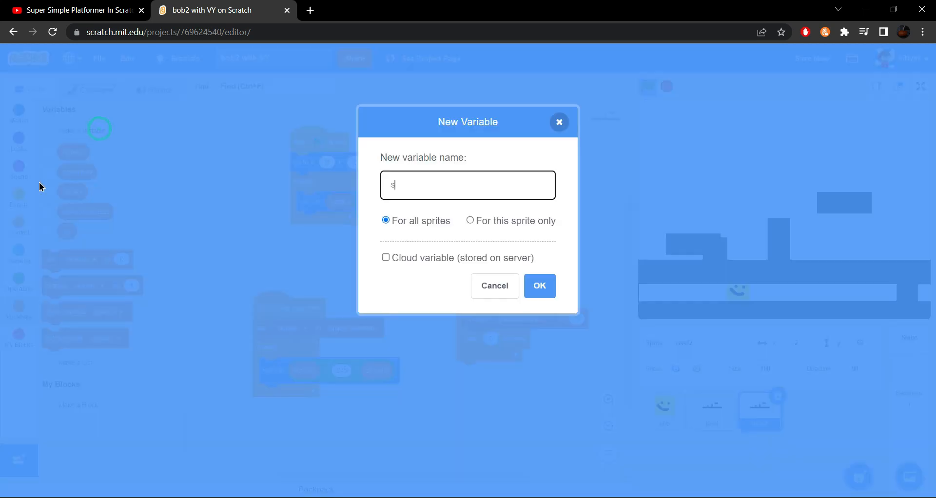
text(pikeClone)
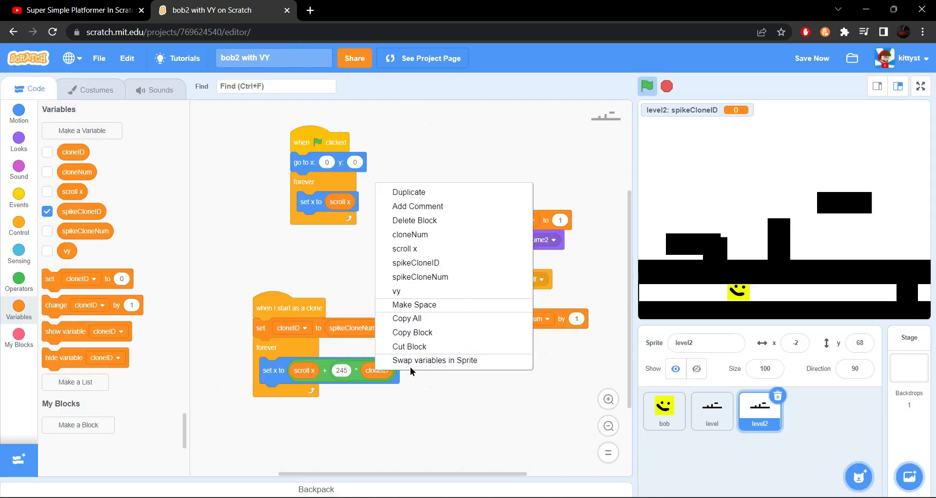
click(434, 360)
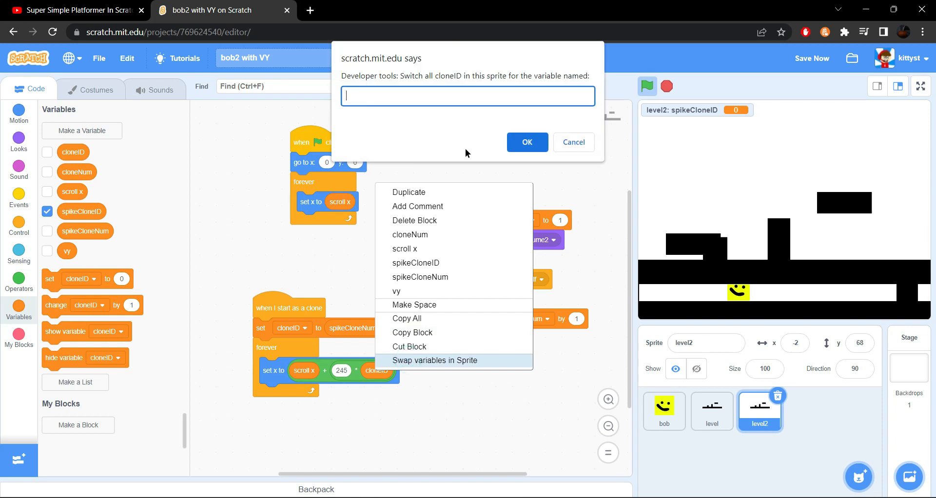
text(spikeClone)
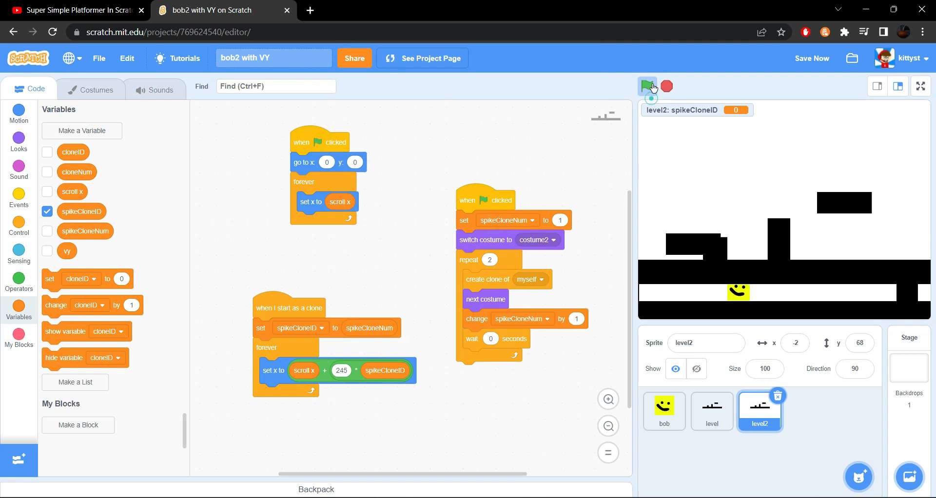
click(646, 86)
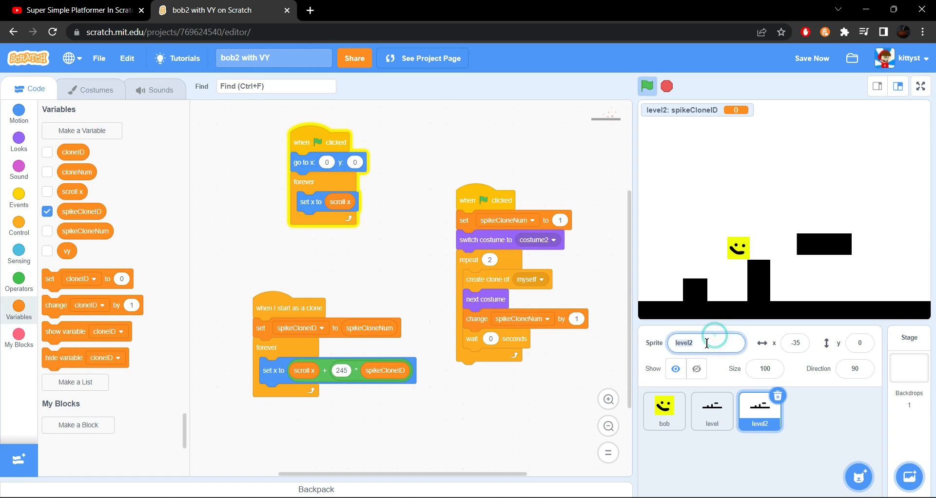
Step: Rename the level2 sprite by typing 'spiek' into the Sprite name field
text(spiek)
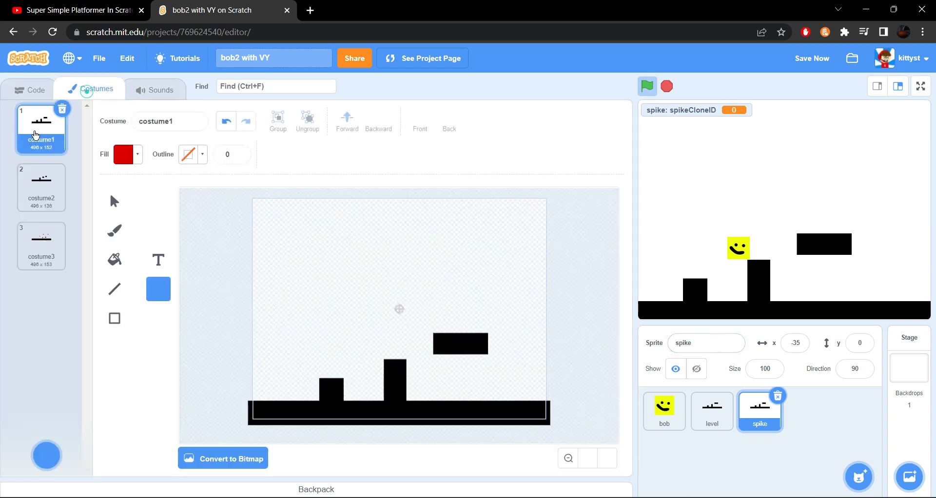
Step: Zoom into the first costume and reshape the red square into a triangular spike
click(114, 318)
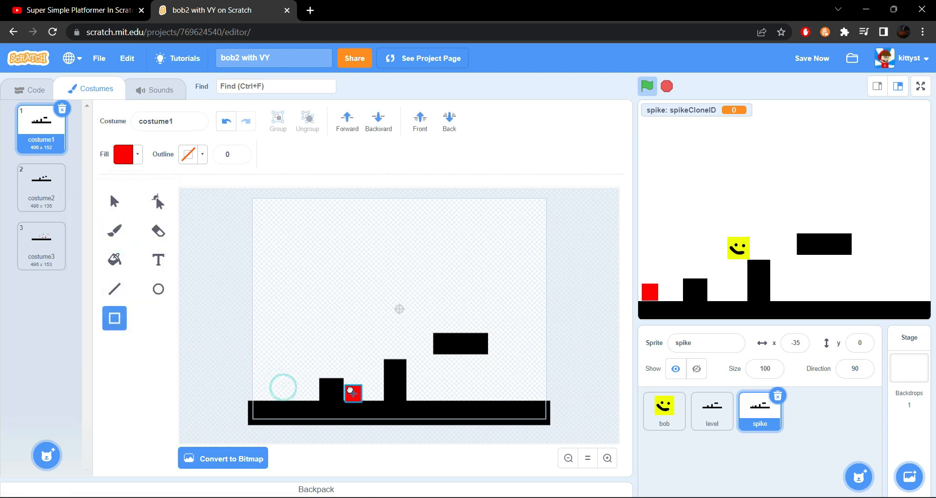
click(606, 458)
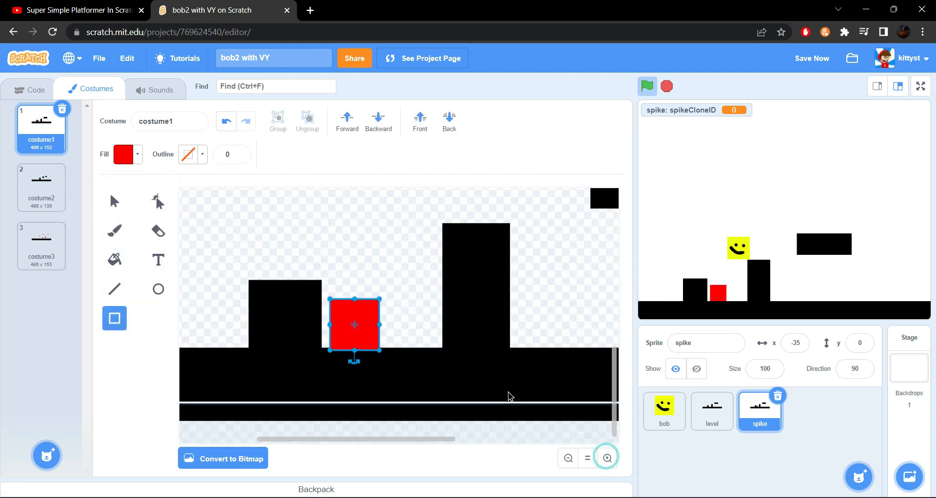
click(158, 201)
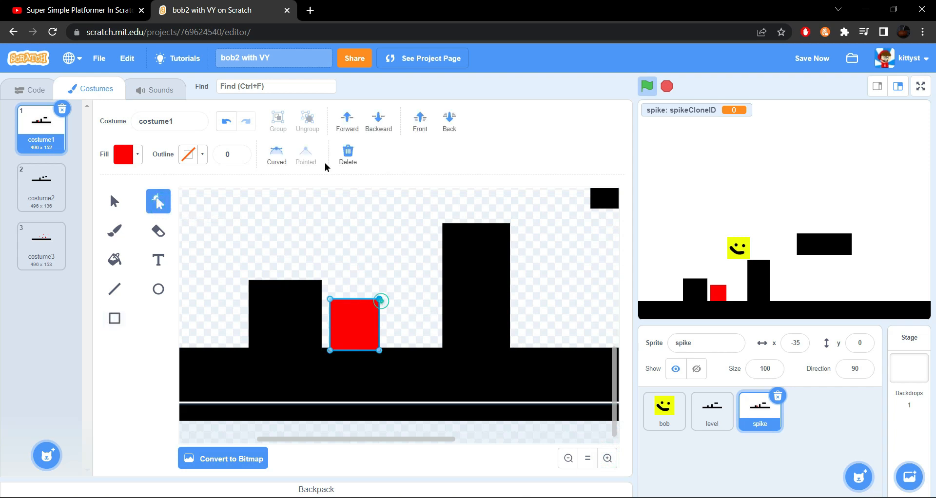
drag(353, 300, 353, 301)
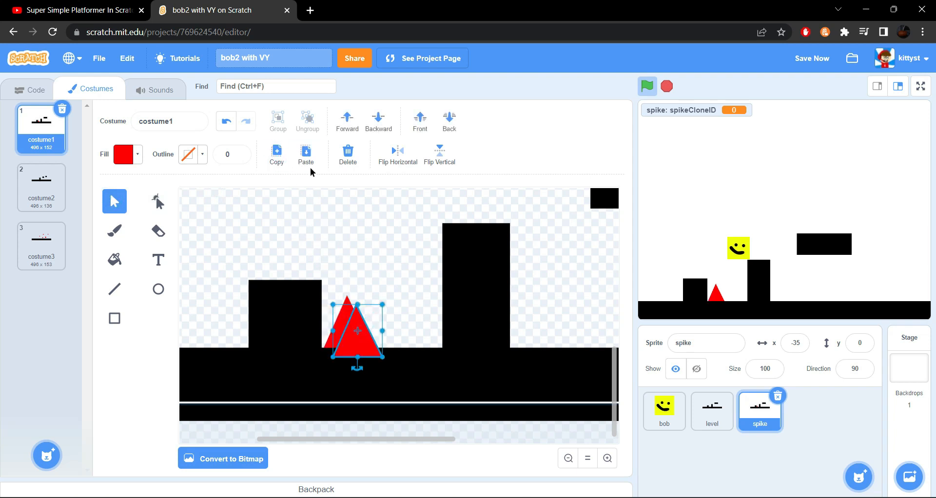
Step: Paste a spike copy and place a second spike pair after the tall block
click(306, 155)
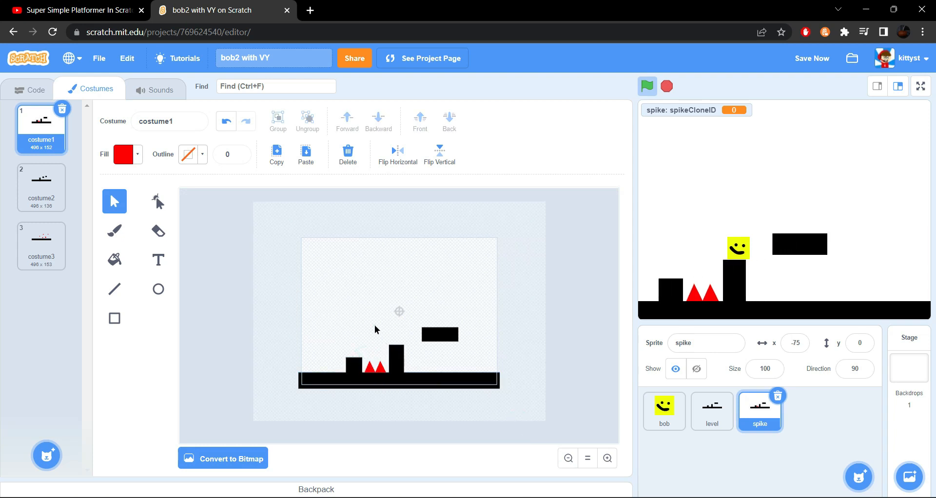
click(375, 368)
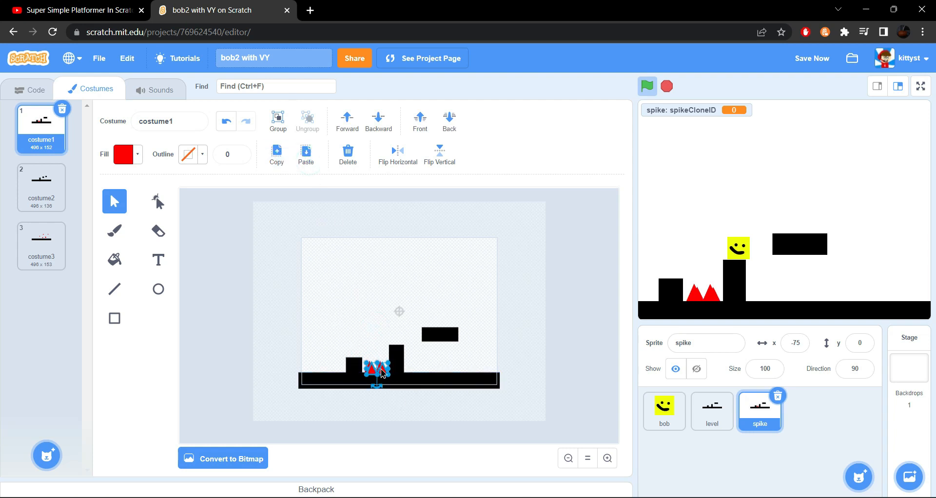
drag(374, 367, 415, 365)
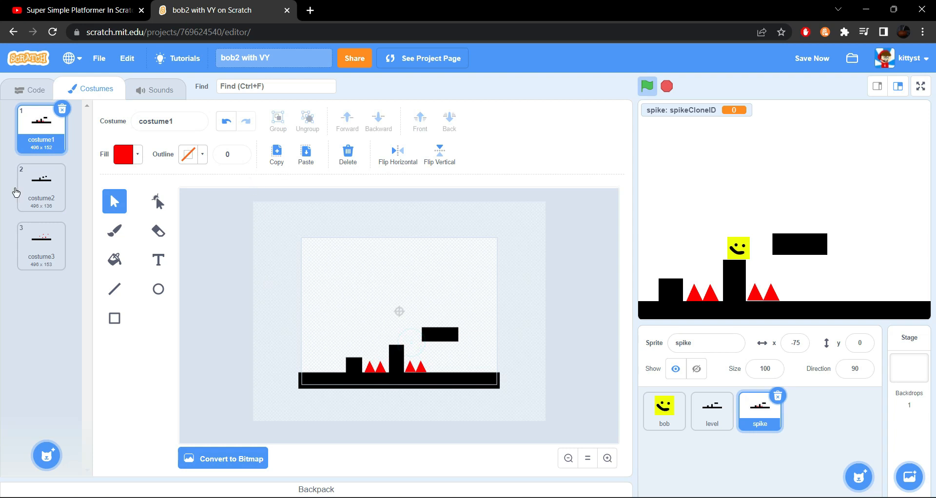
click(41, 187)
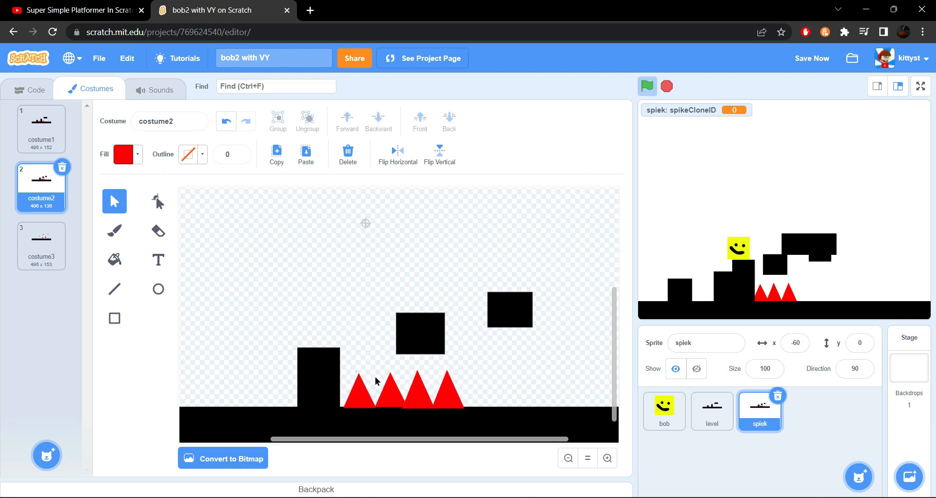
Step: Strip the black level shapes from the spike costumes, empty costume3, and select the level sprite
click(305, 150)
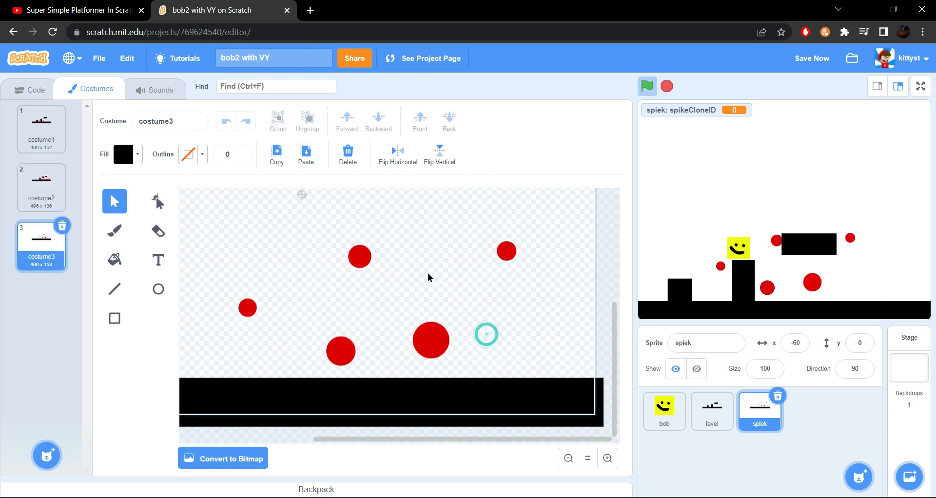
click(123, 154)
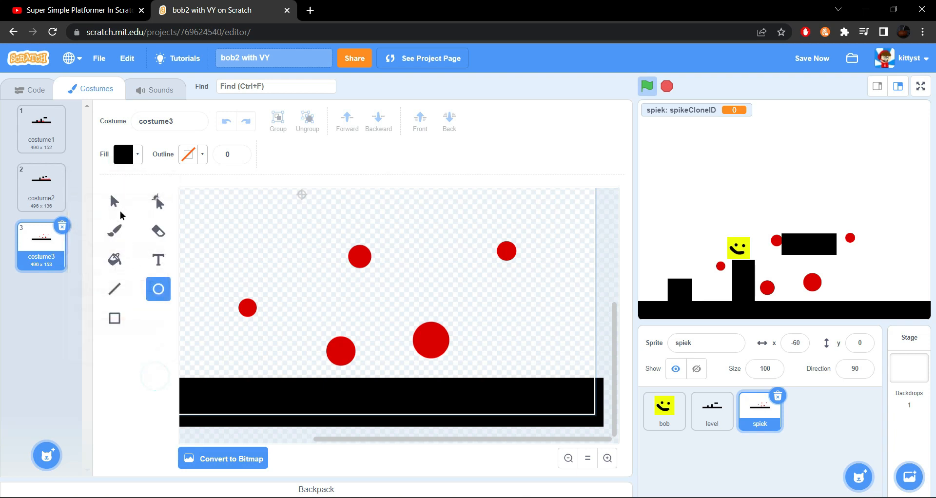
click(114, 200)
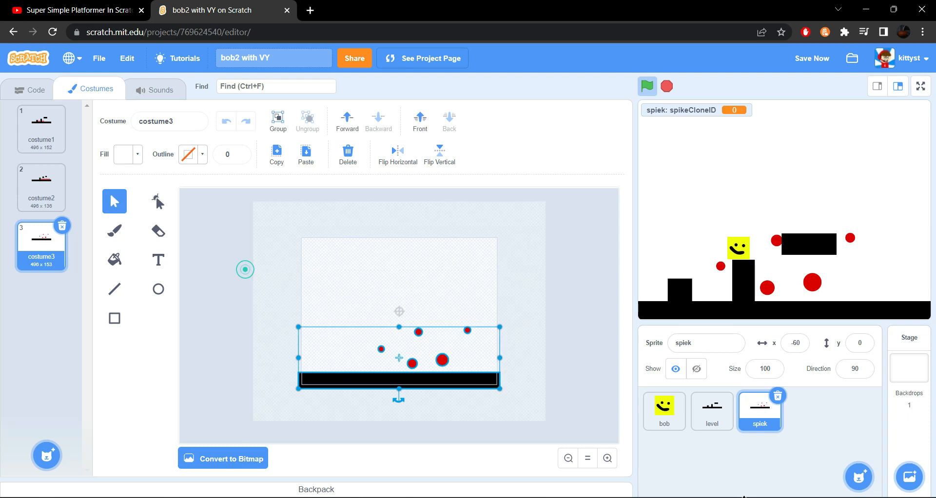
click(41, 182)
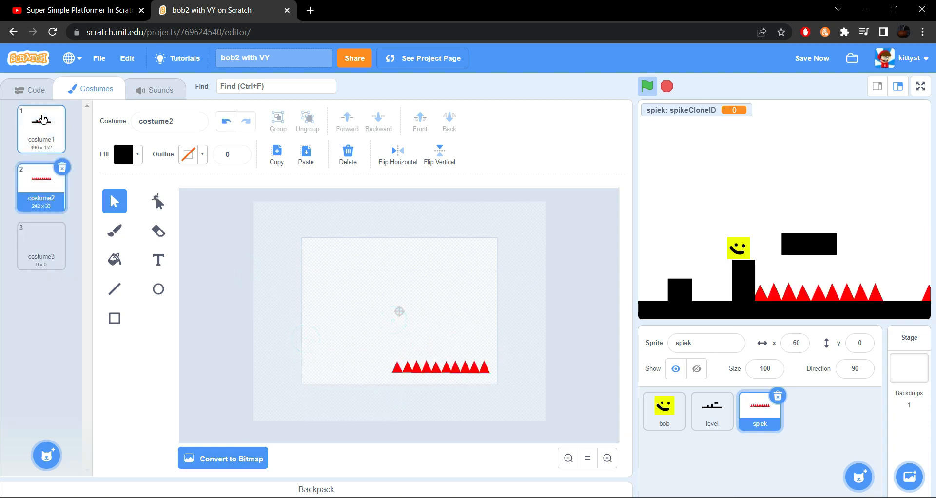
click(41, 129)
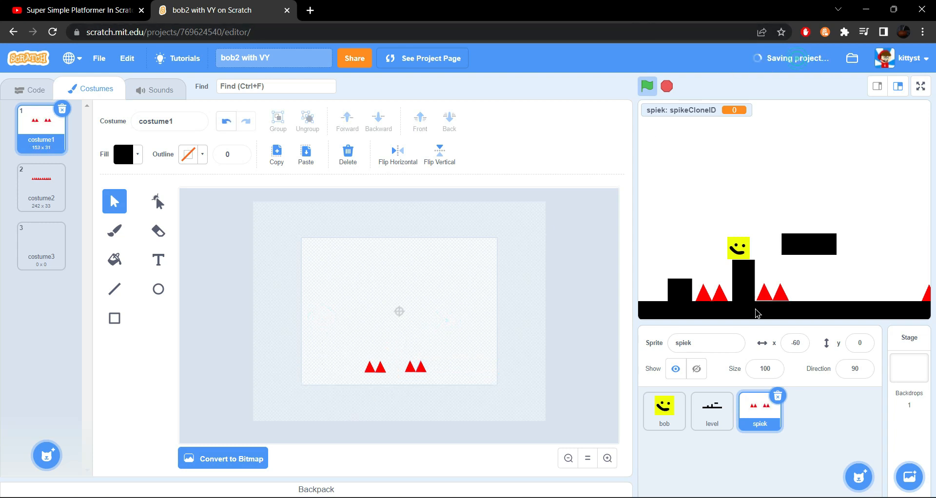
click(710, 412)
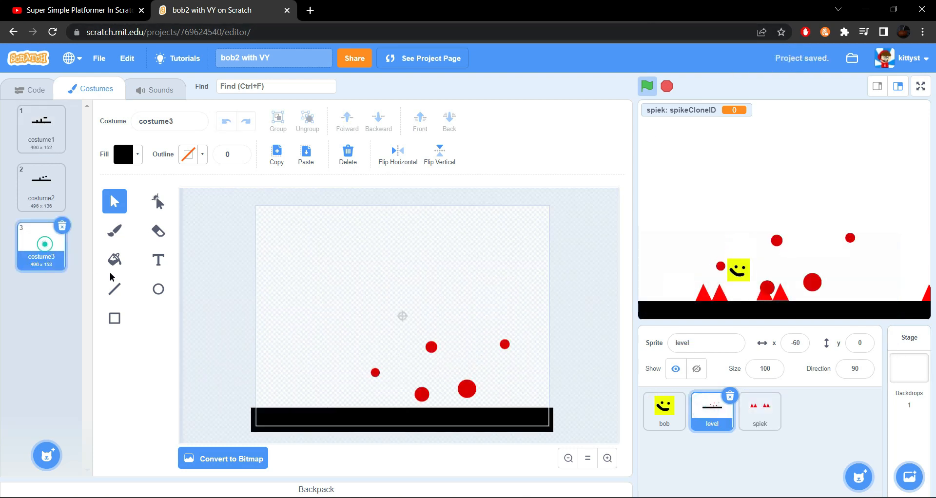
Step: Fill the red dots in the level's third costume black, test the game, then open bob's code
click(114, 259)
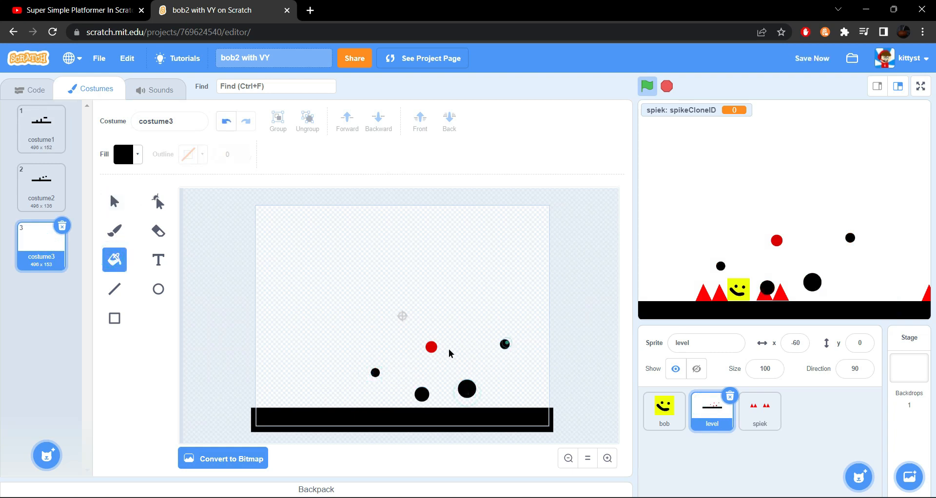
click(646, 86)
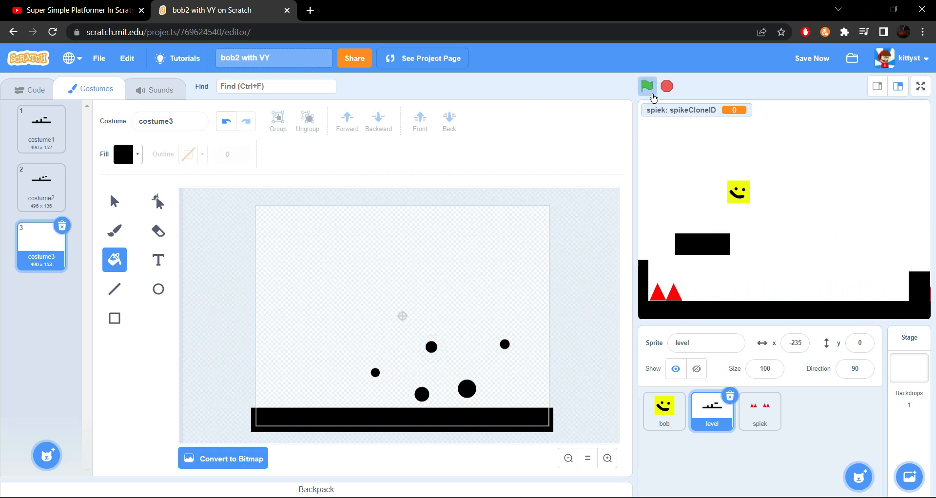
click(646, 86)
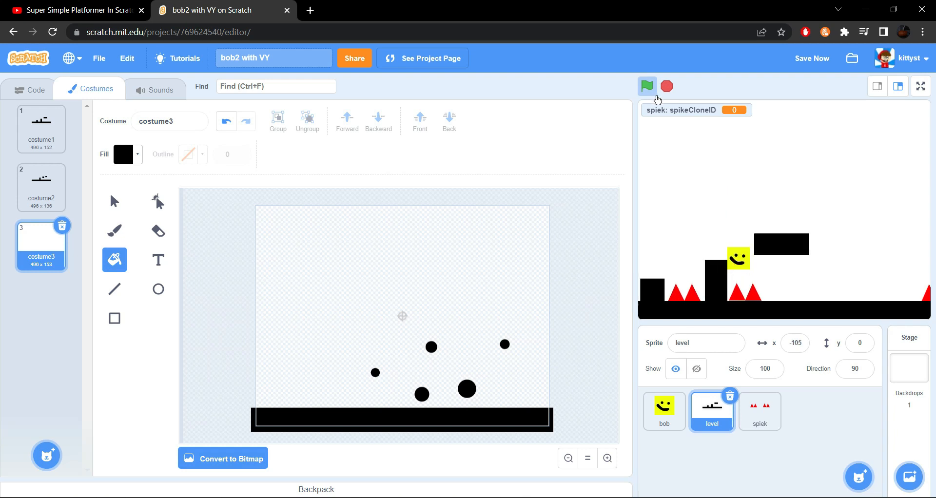
click(663, 412)
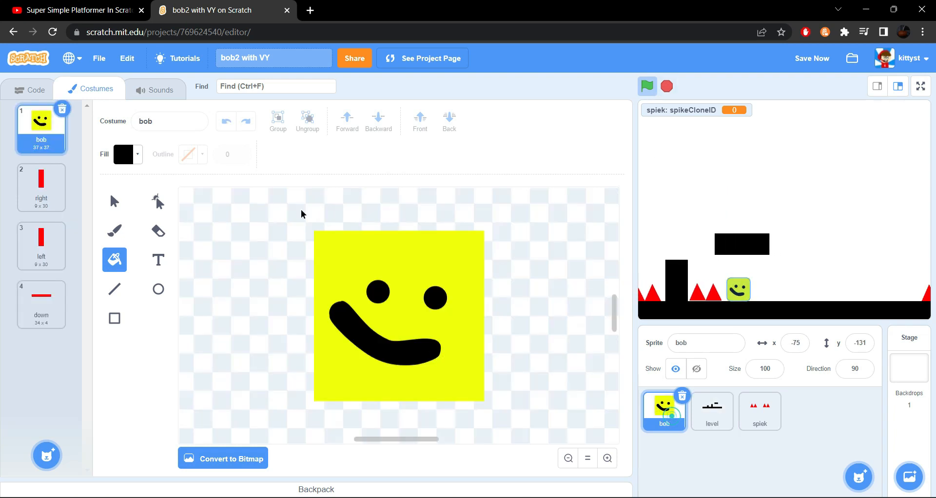
click(29, 89)
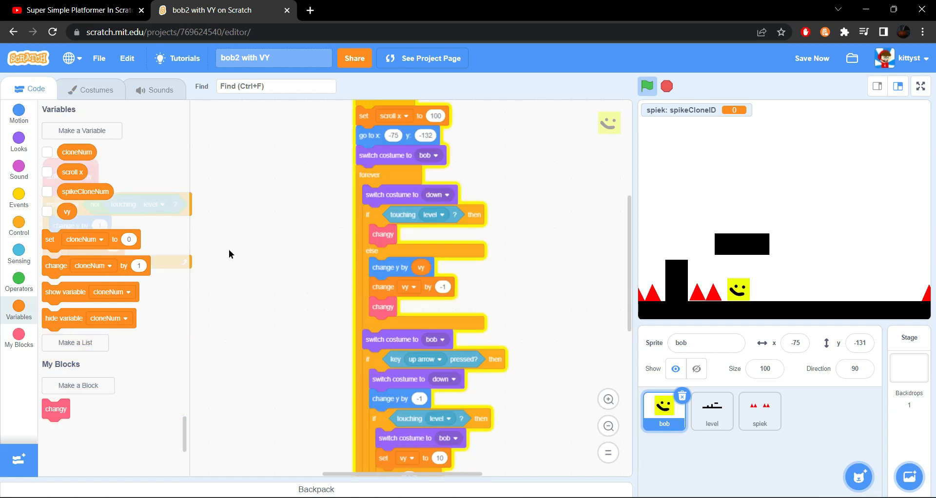
Step: Give bob a forever if-touching-spike set scroll x to 100 script; rename spiek to spike
click(18, 199)
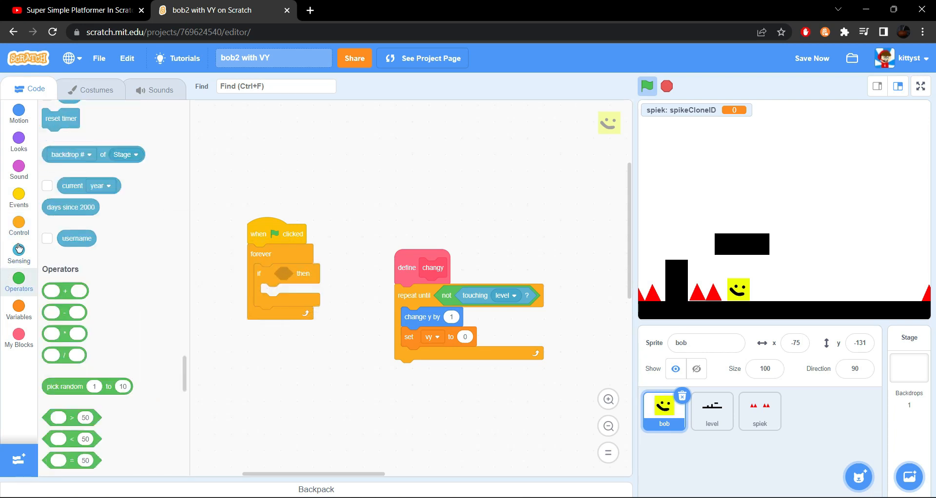
click(19, 257)
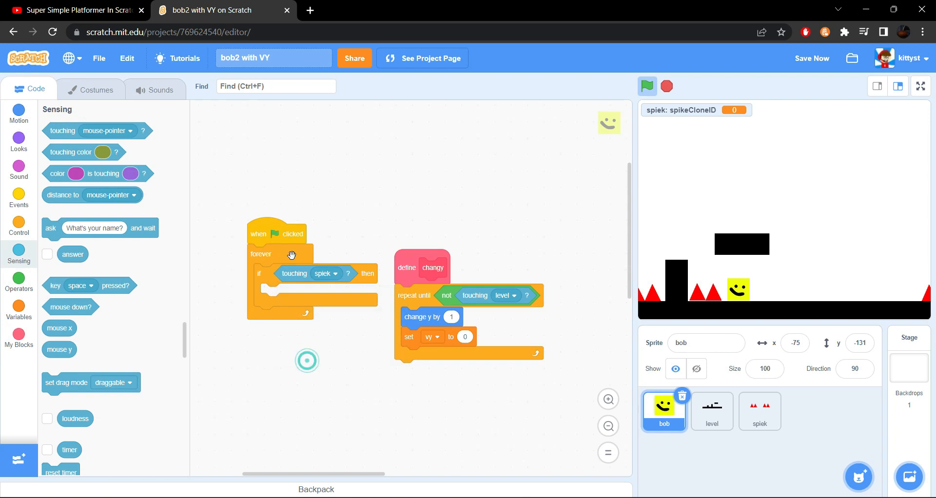
click(759, 412)
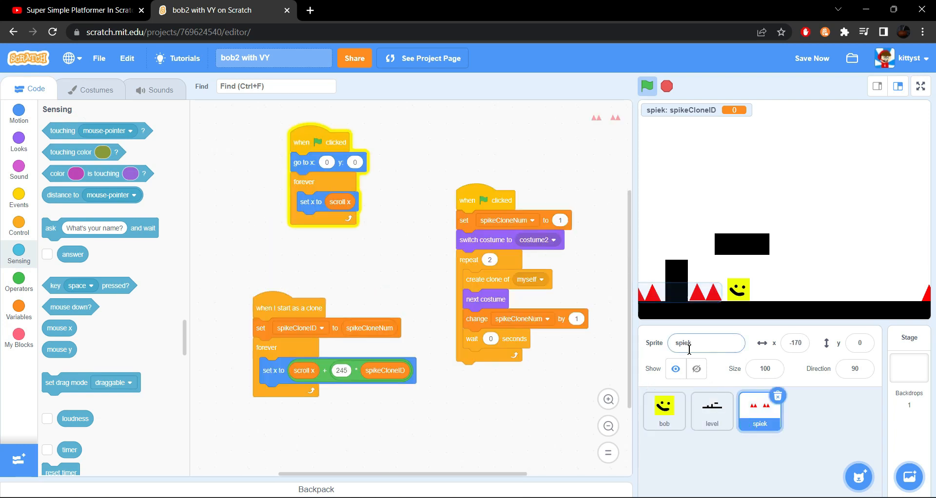
text(spl)
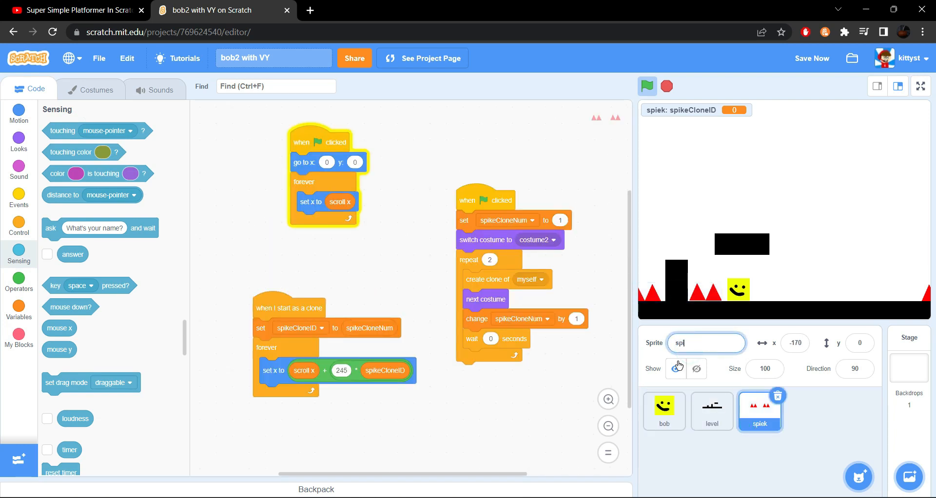
click(663, 412)
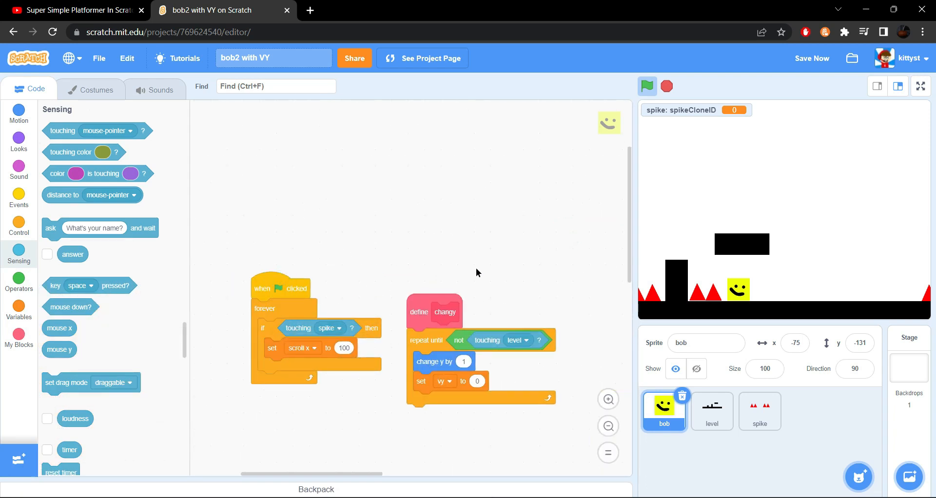
click(646, 86)
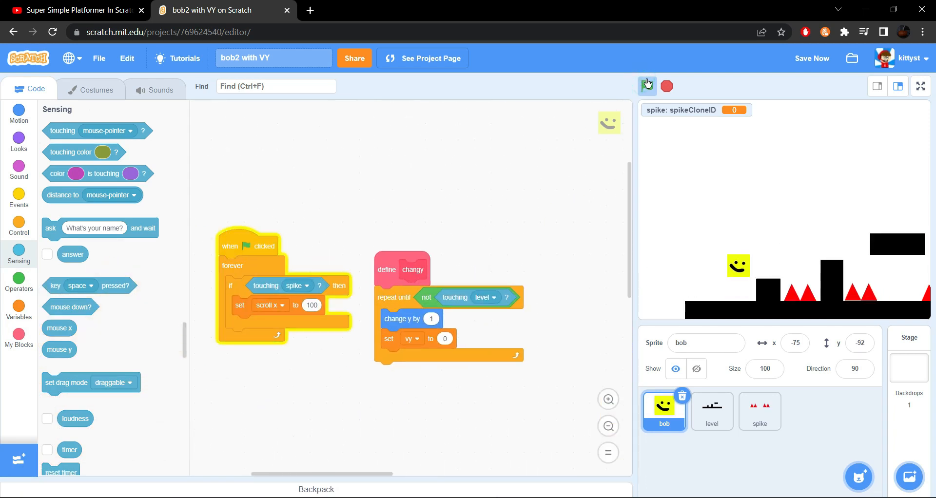
Step: Add go to x: -75 y: 0 inside bob's spike check, test it, then play full screen
click(646, 86)
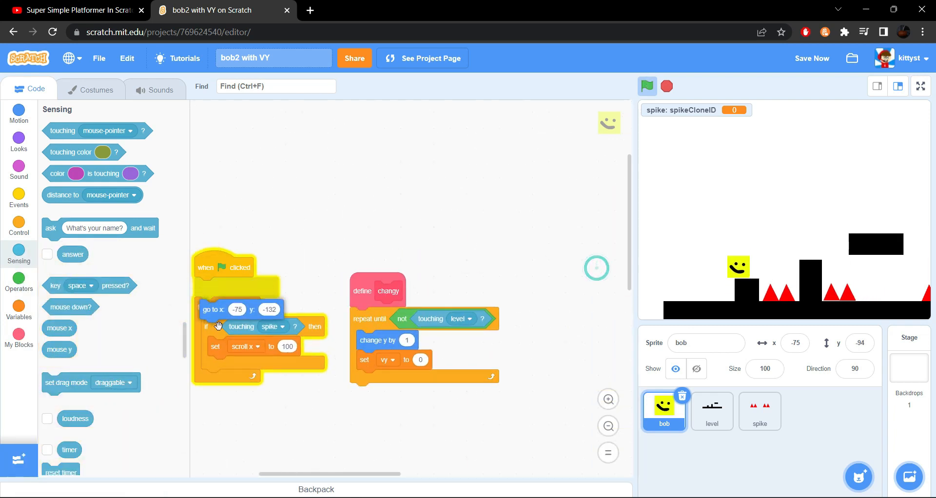
click(647, 86)
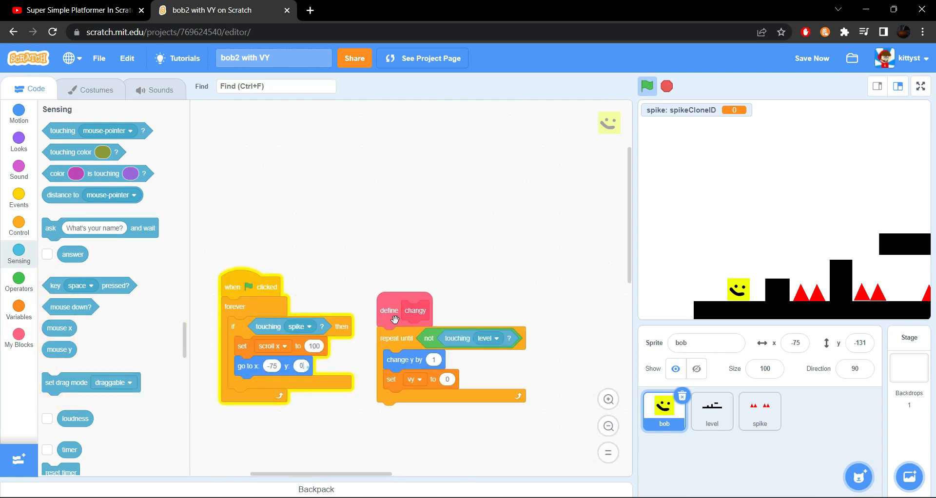
click(646, 86)
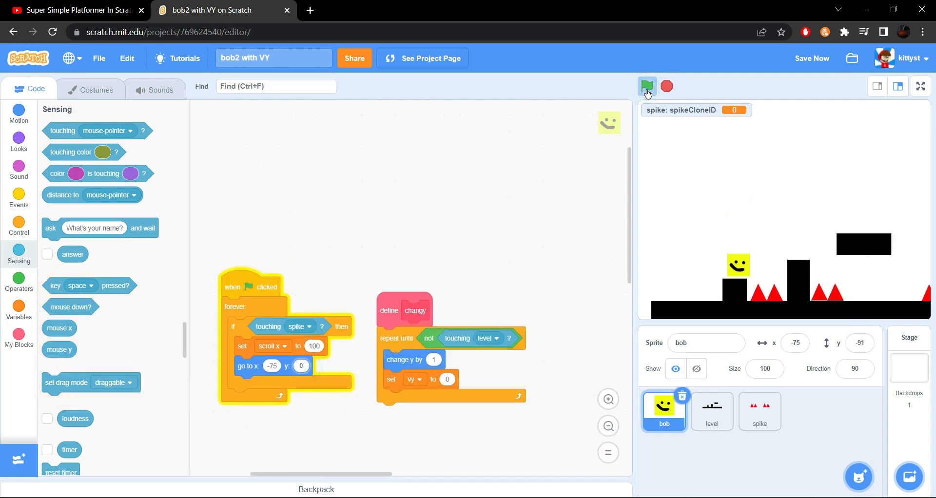
click(647, 87)
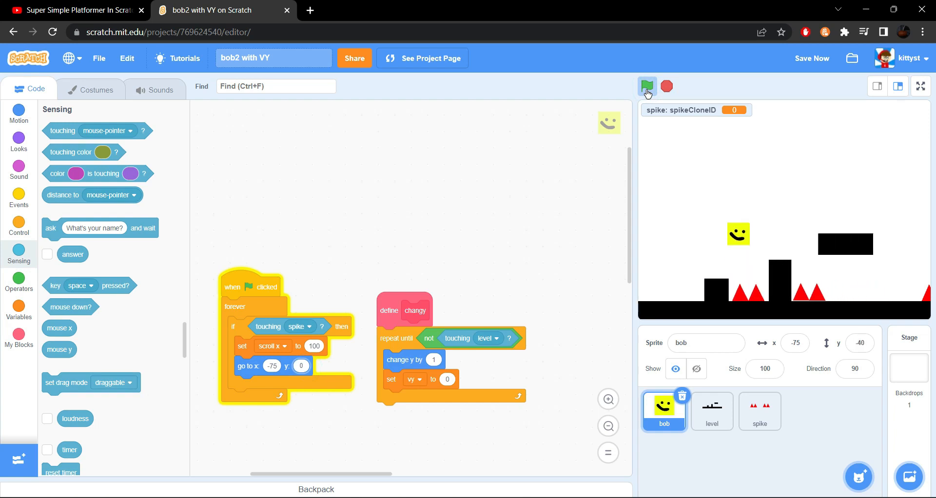
click(646, 86)
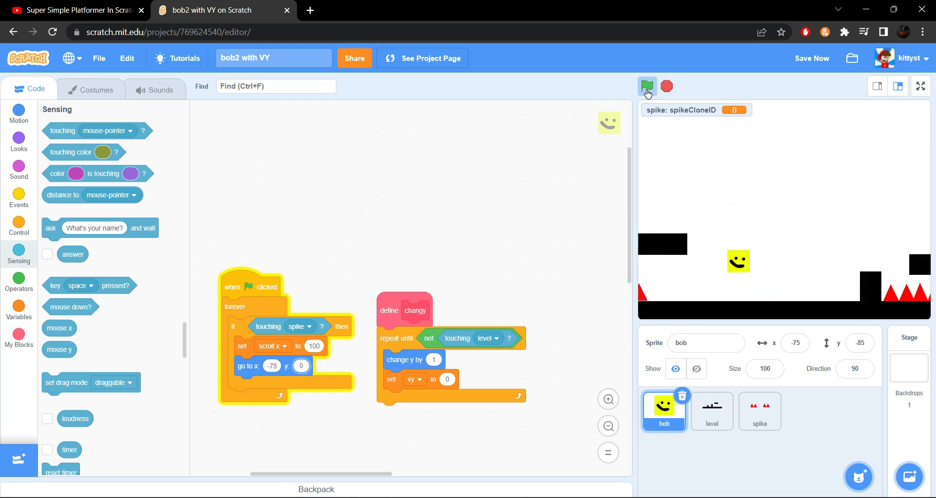
click(646, 86)
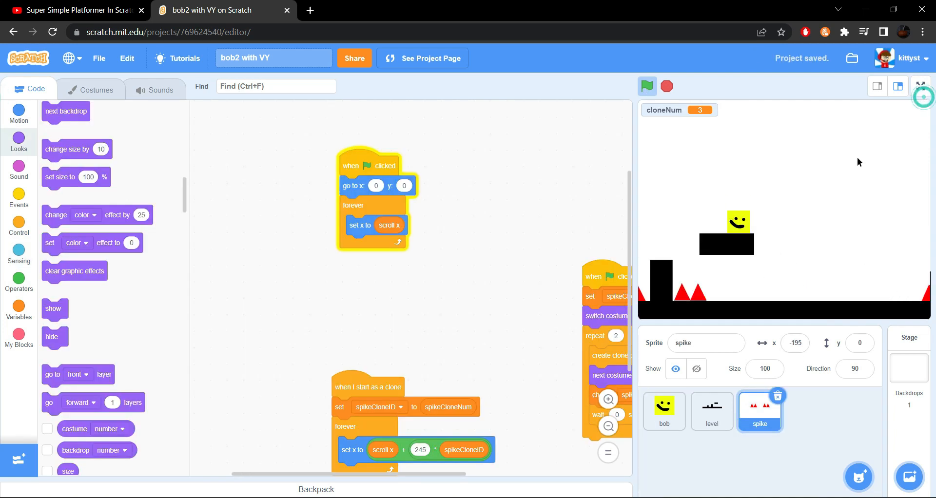
click(921, 85)
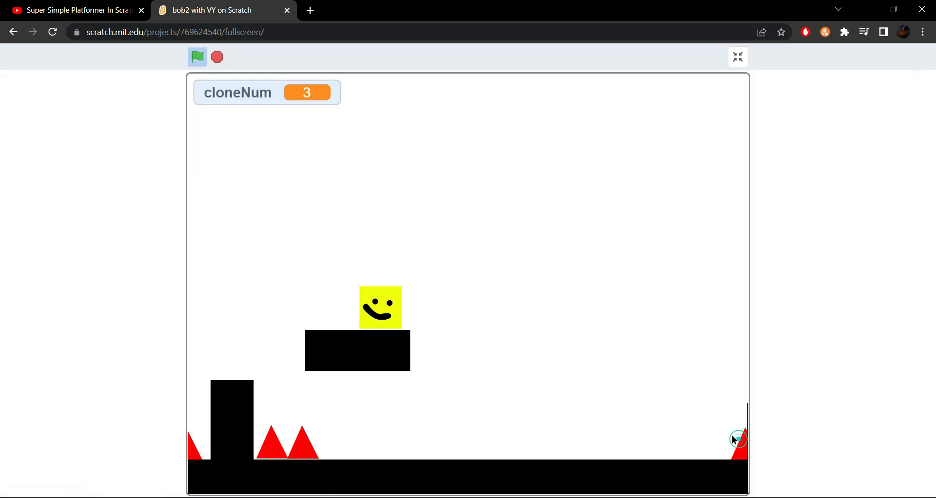